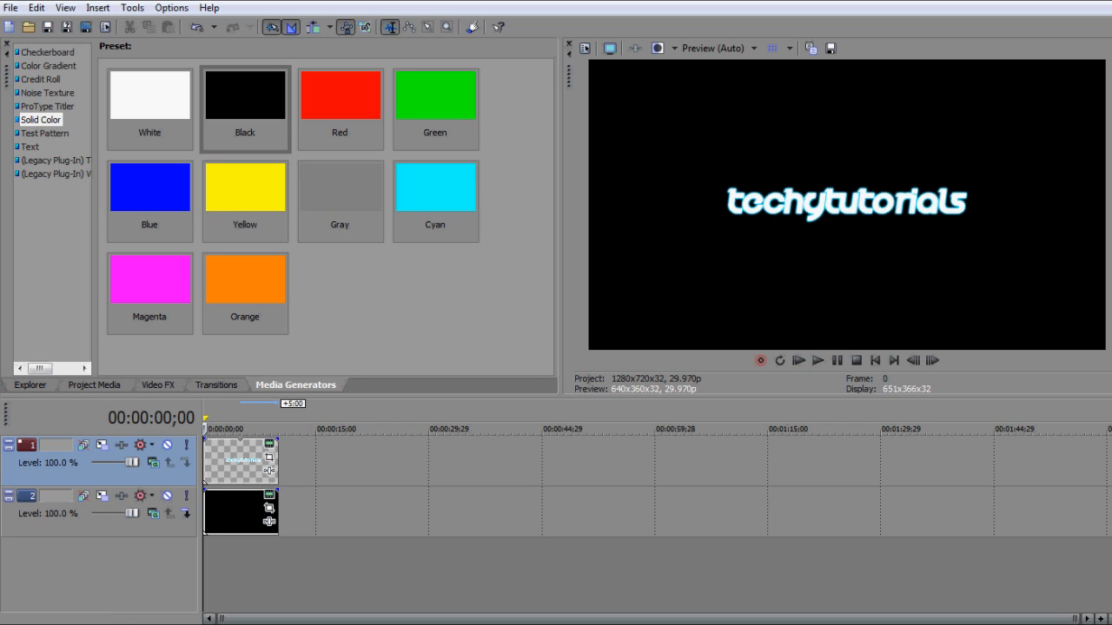
mouse_move(233, 530)
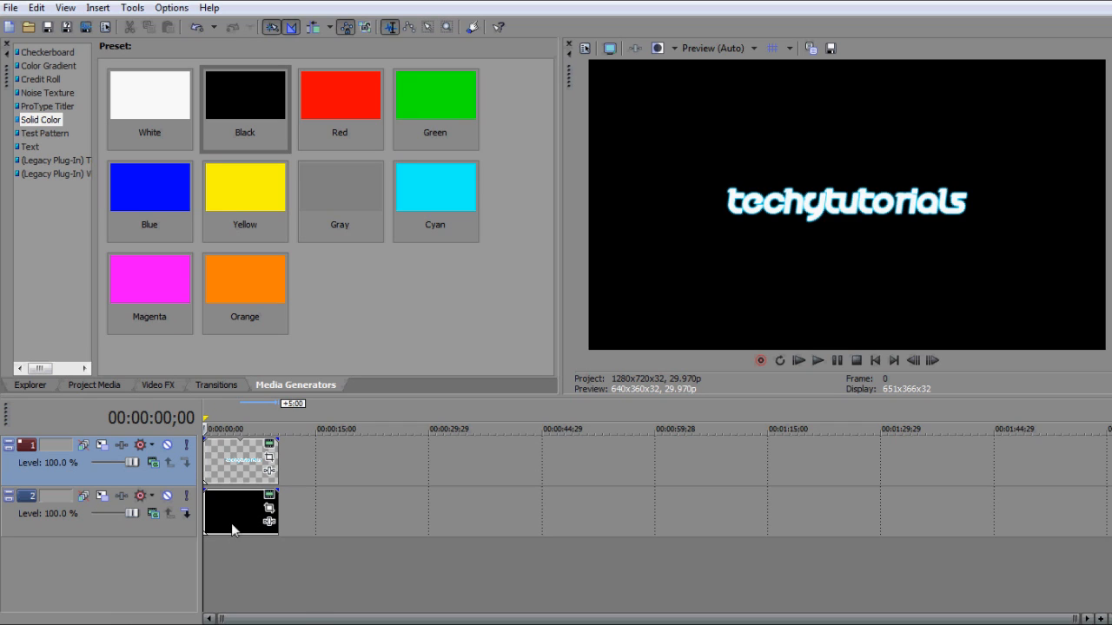
mouse_move(308, 312)
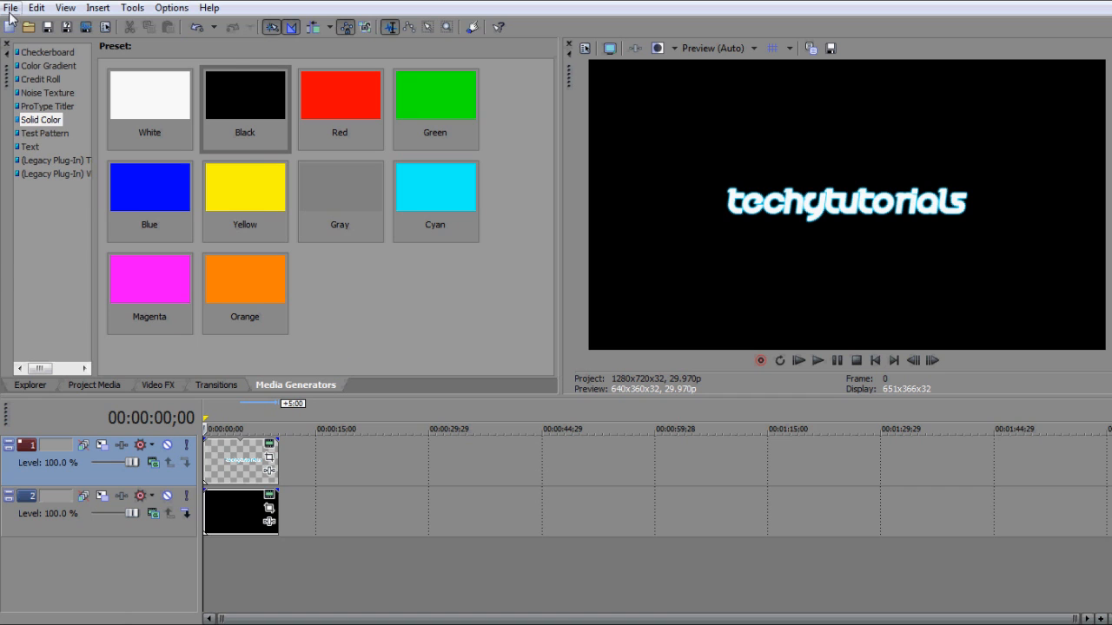
Save the intro project under the name 'TT Project' in My Videos.
click(11, 7)
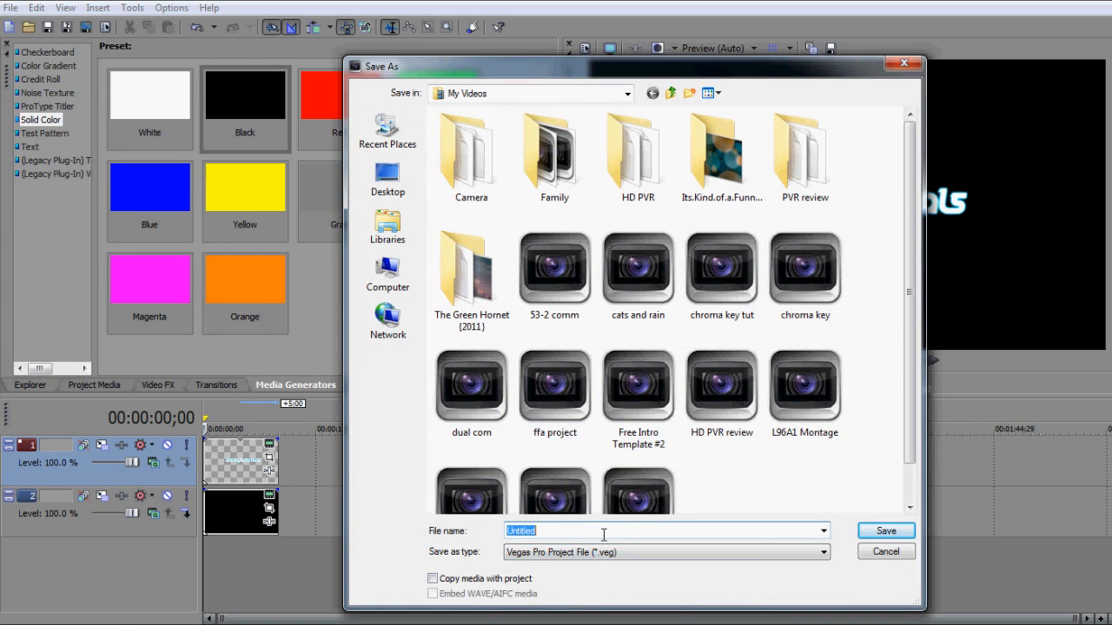
text(TT Project)
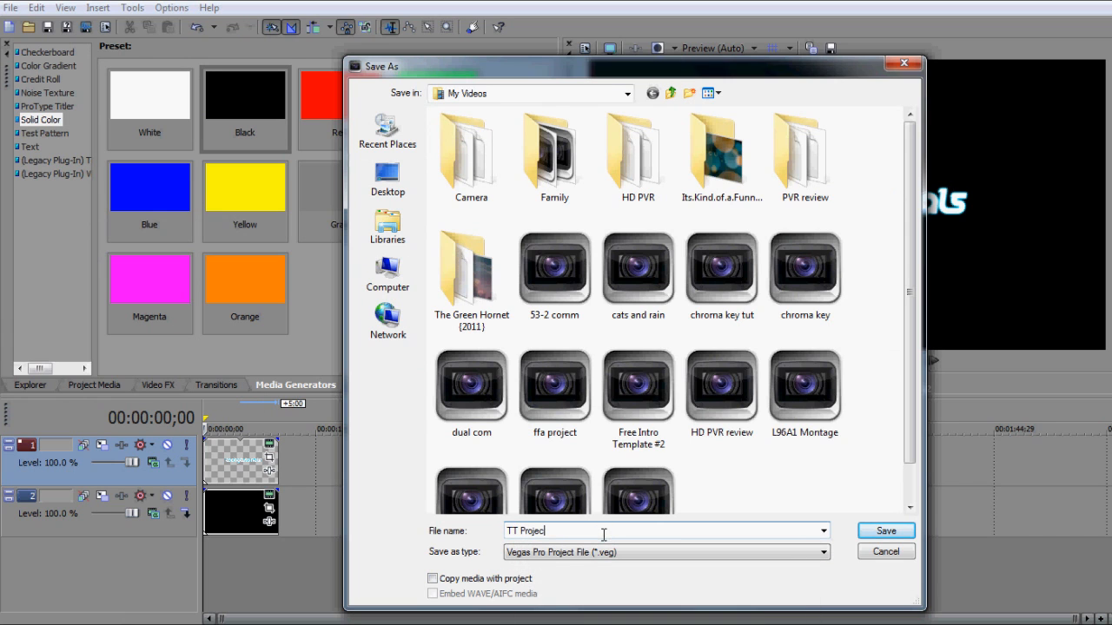
click(885, 531)
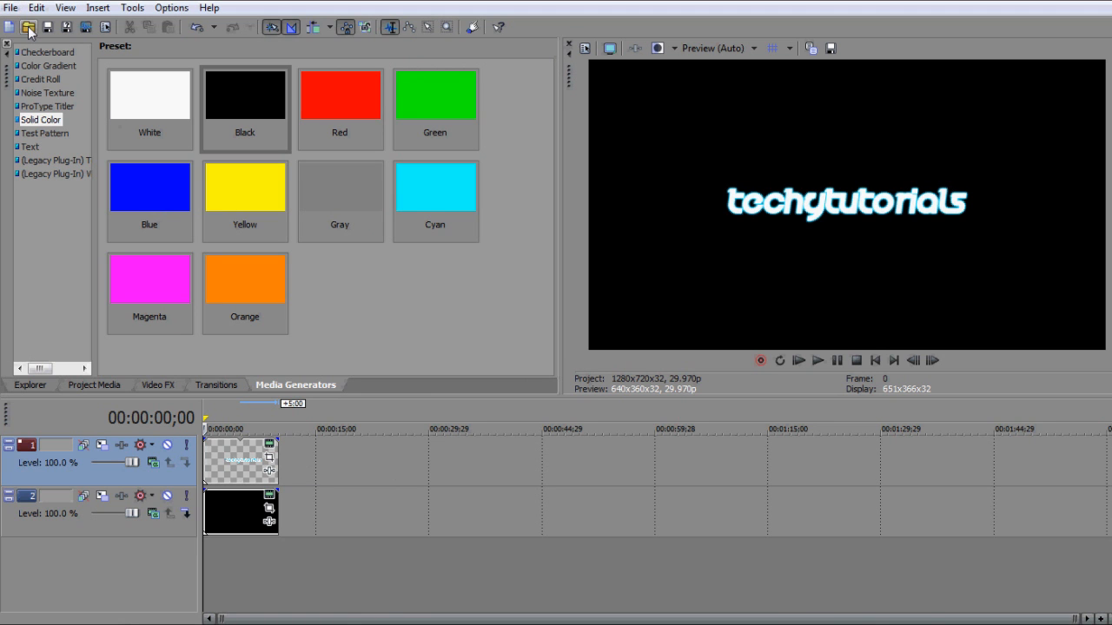
click(28, 27)
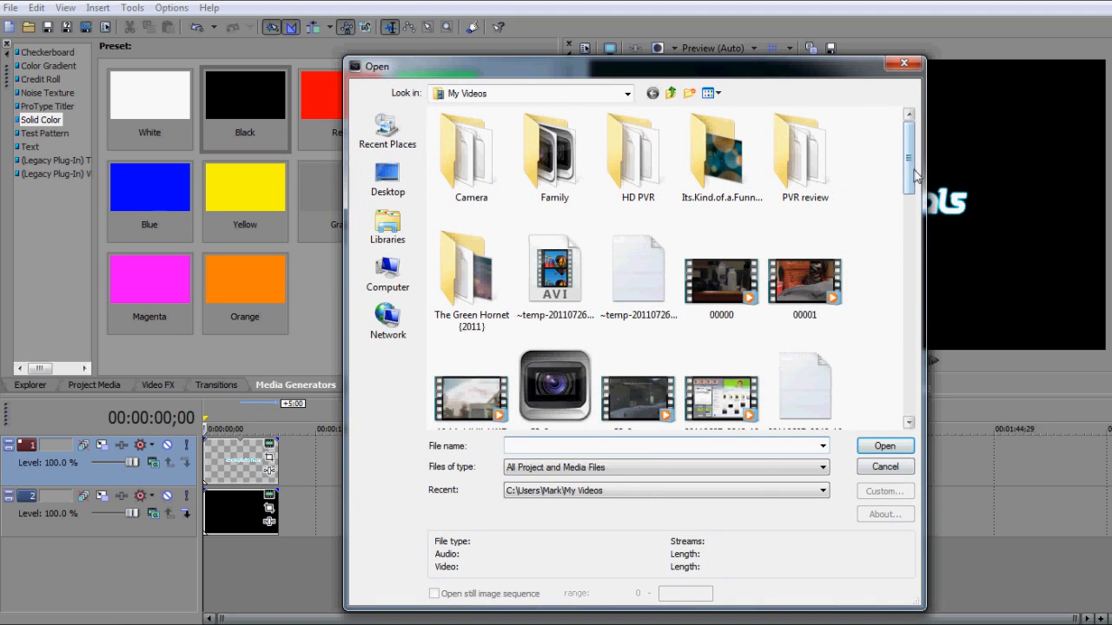
scroll(down, 3)
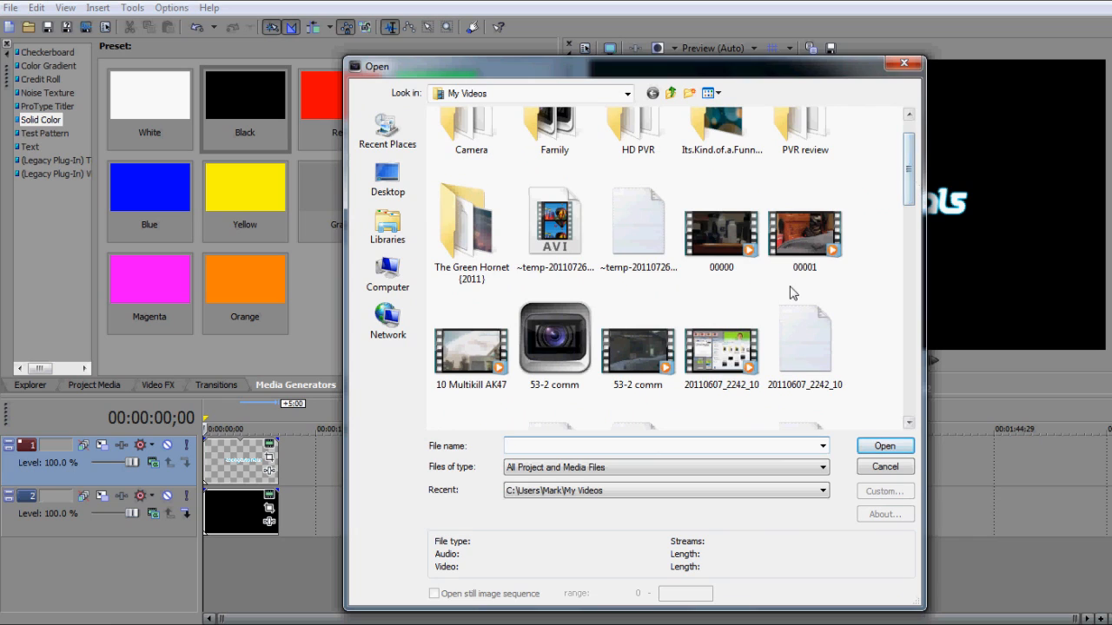
mouse_move(555, 347)
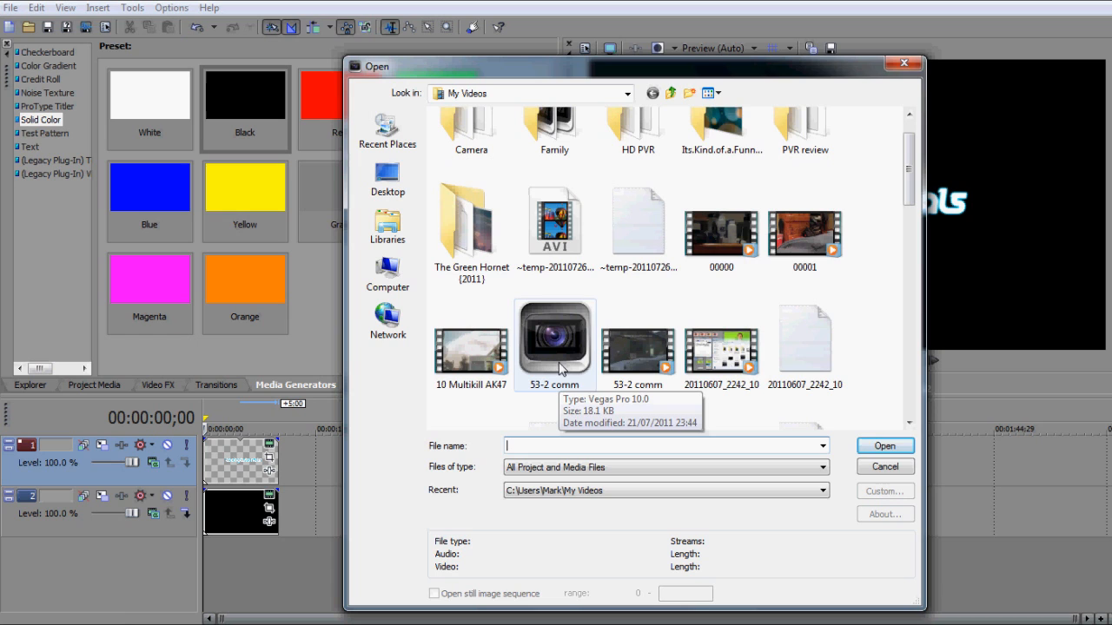
click(885, 466)
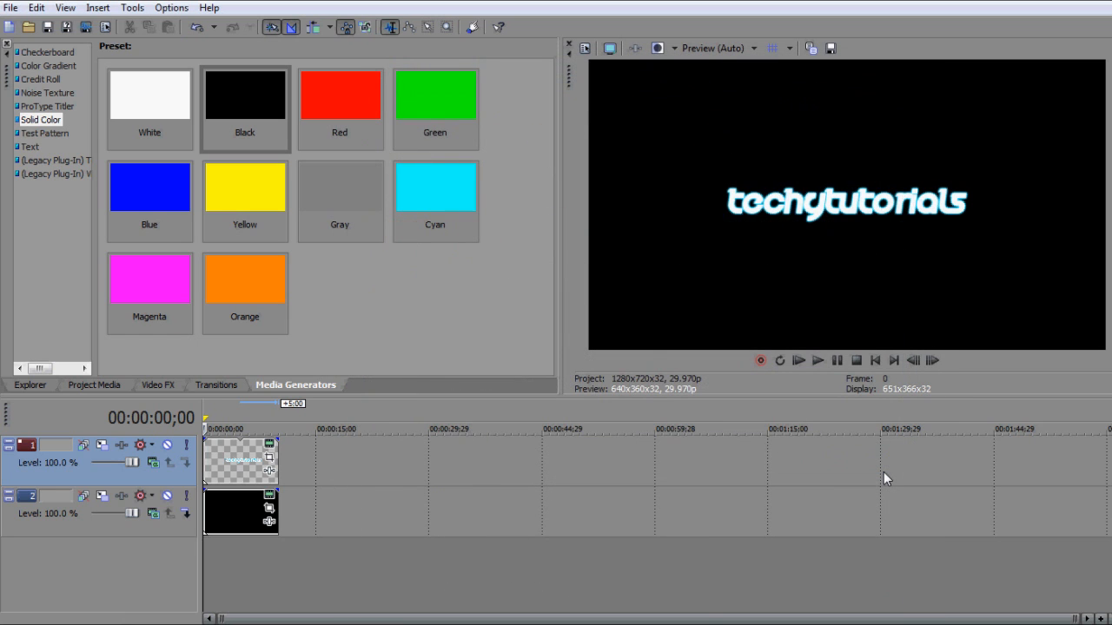
mouse_move(495, 384)
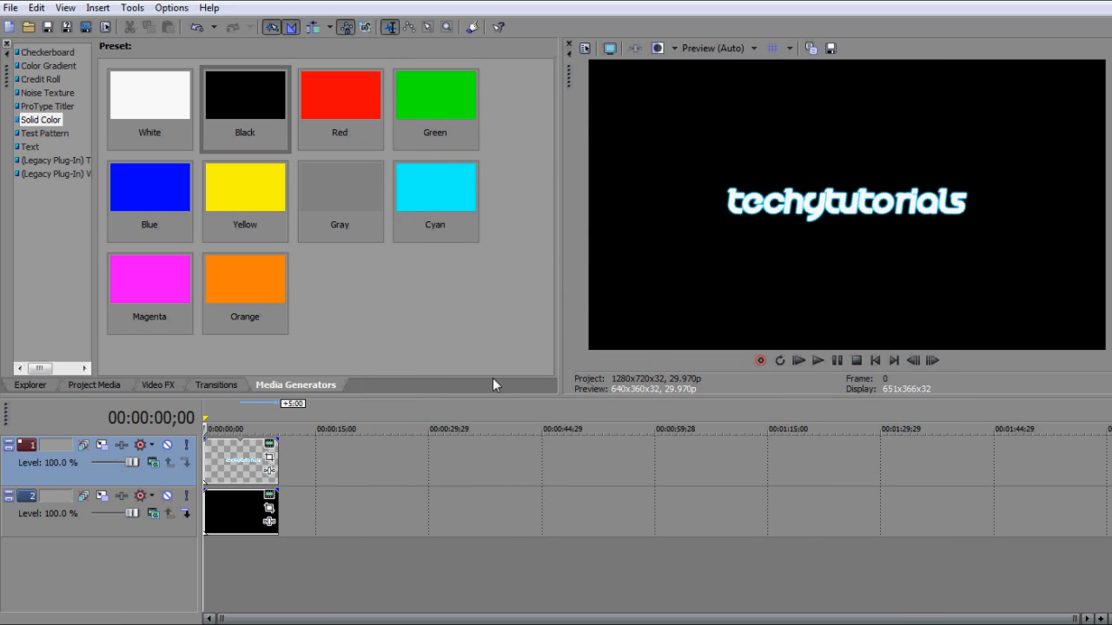
mouse_move(385, 478)
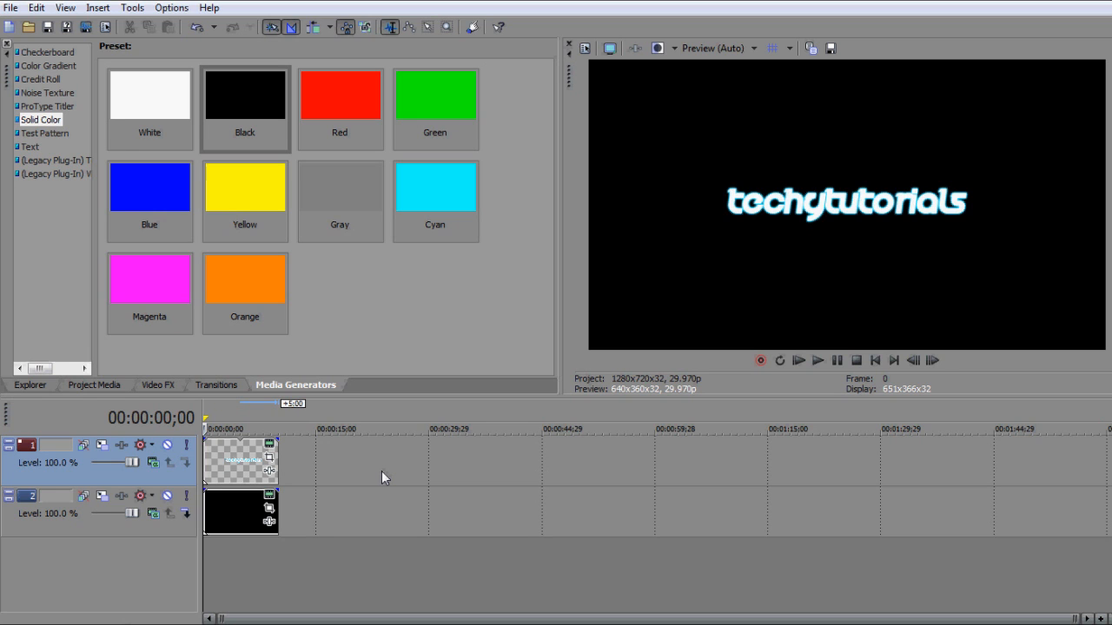
Render to TT Project File.wmv as Windows Media Video using the YT HD template.
click(10, 7)
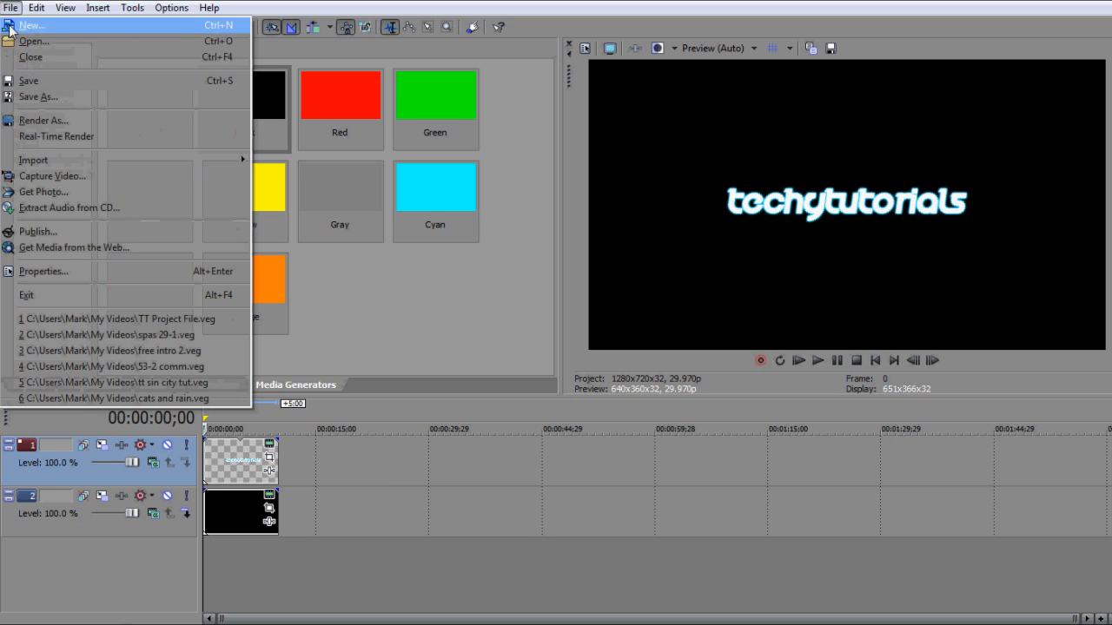
click(10, 7)
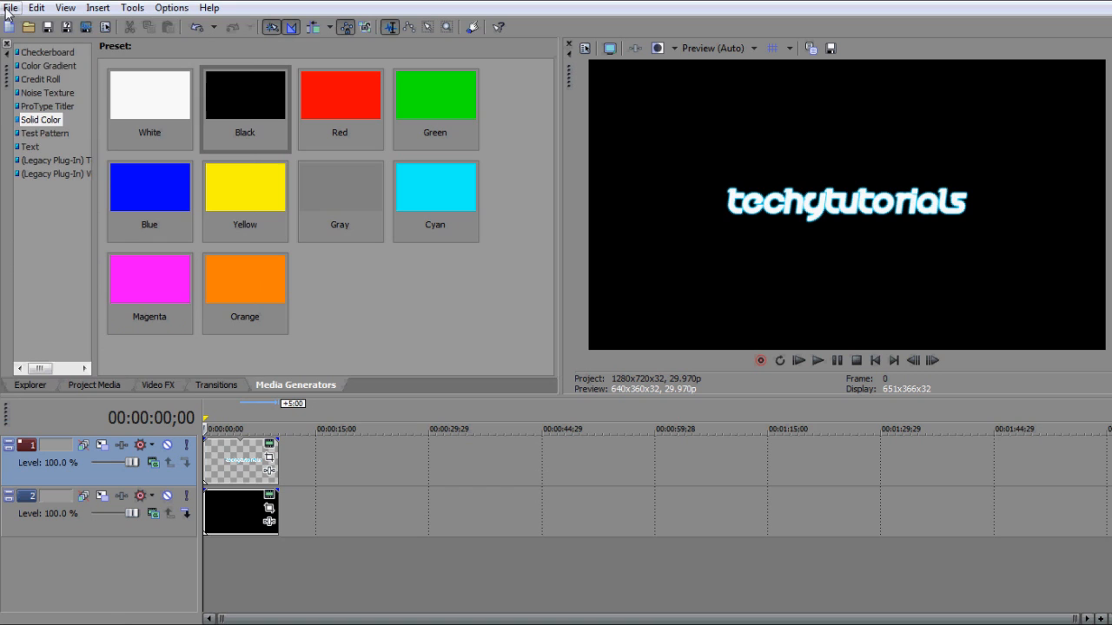
click(11, 6)
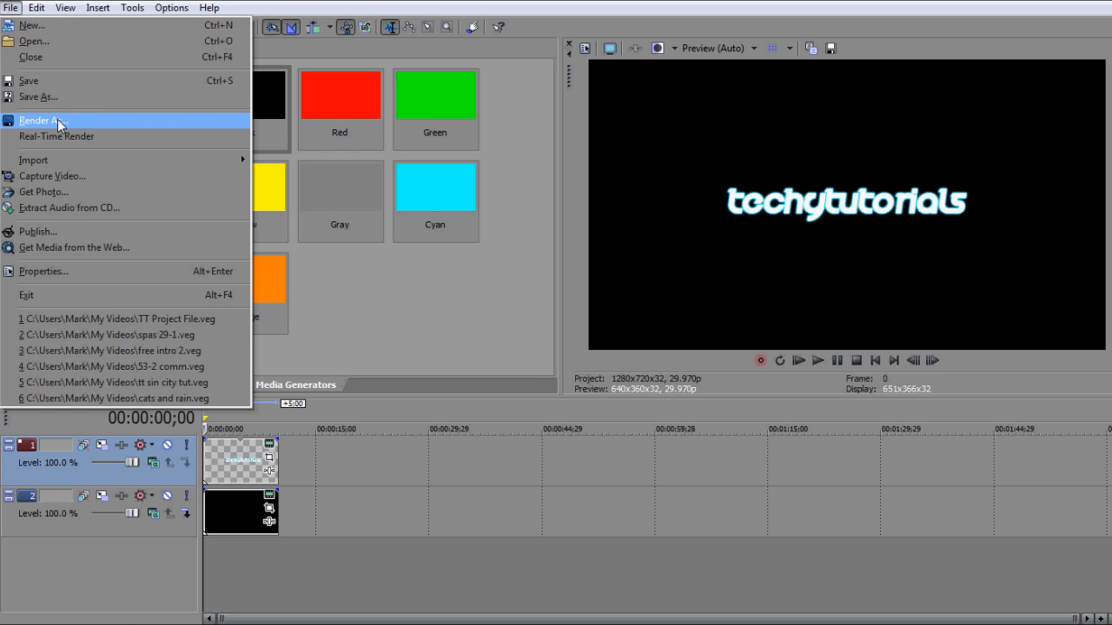
click(39, 120)
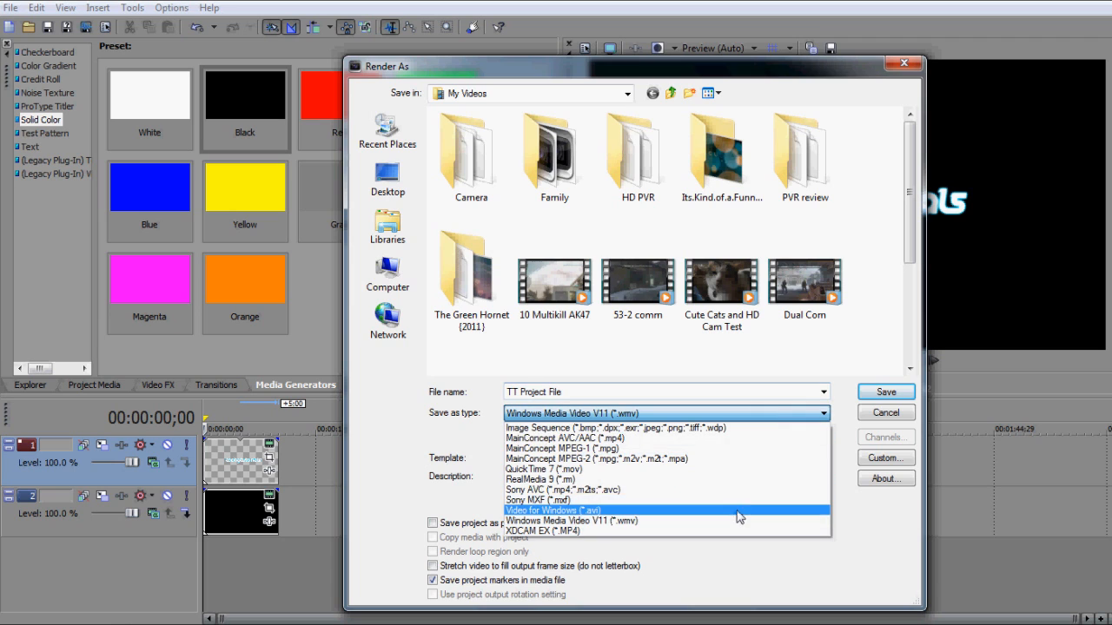
click(552, 510)
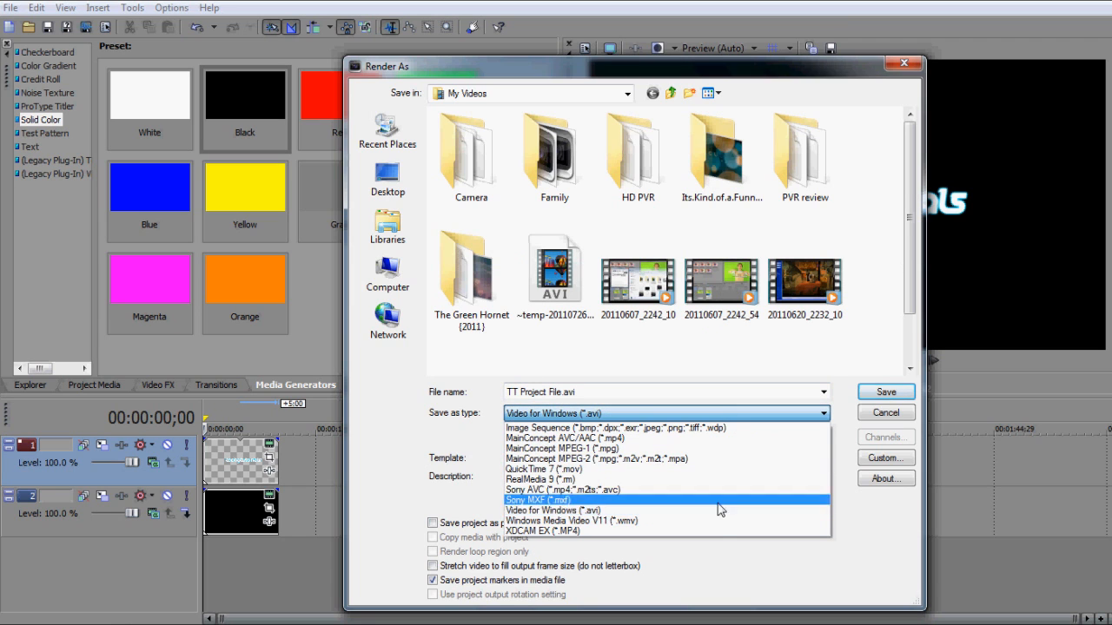
click(554, 511)
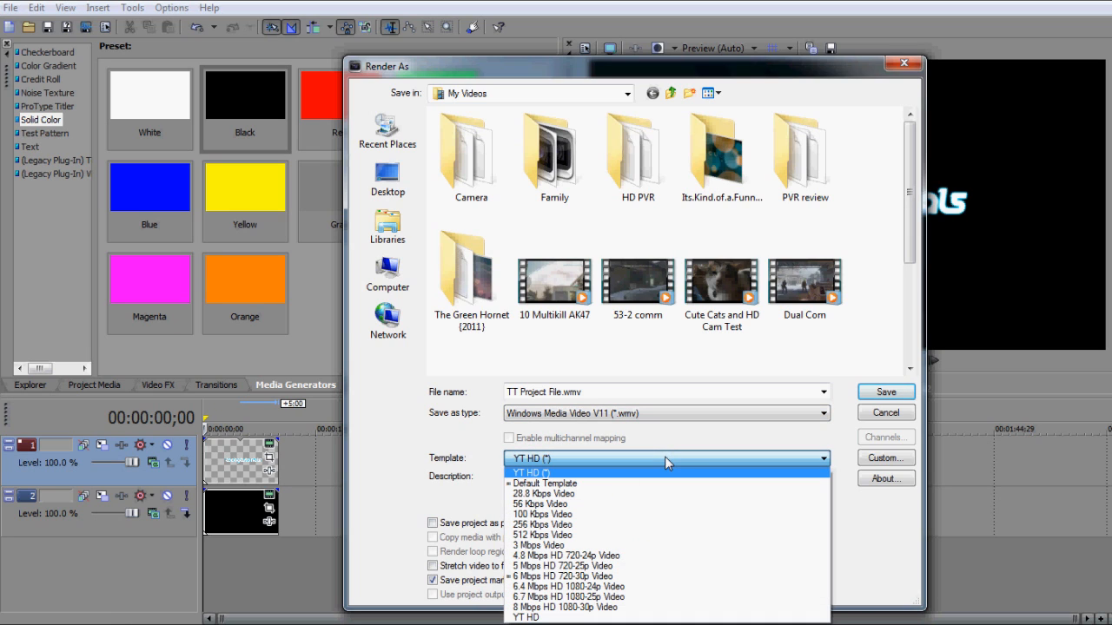
mouse_move(660, 483)
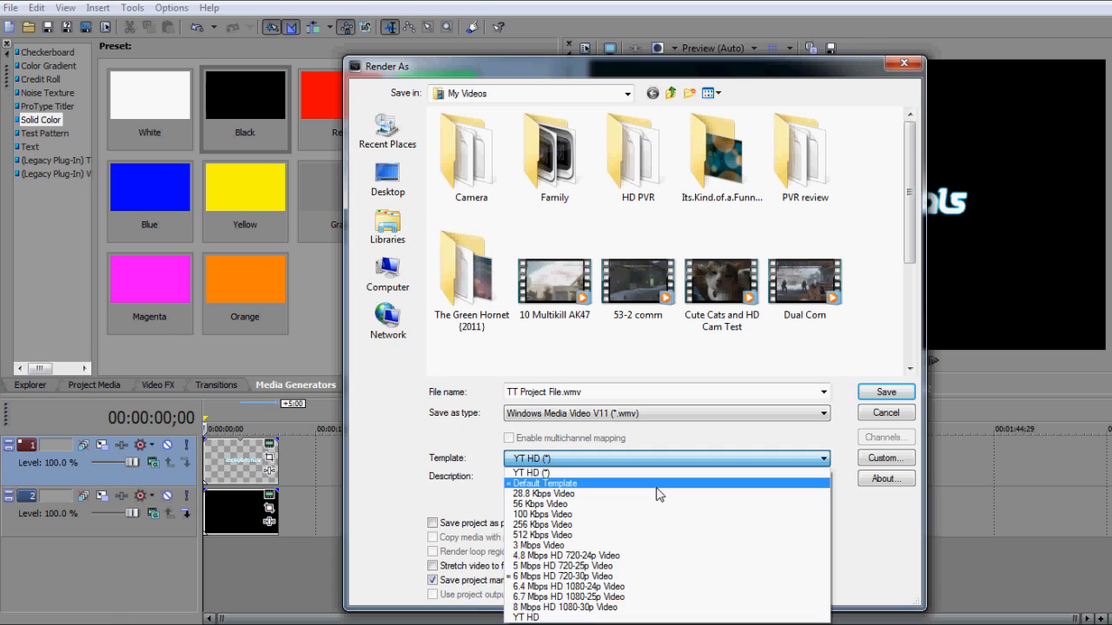
click(540, 483)
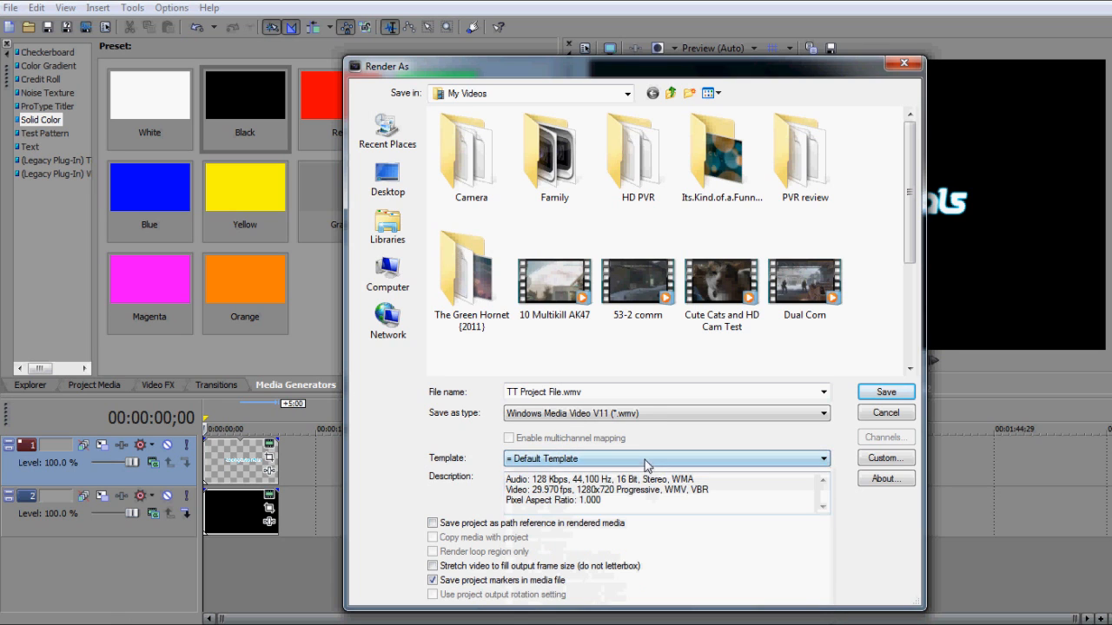
click(665, 459)
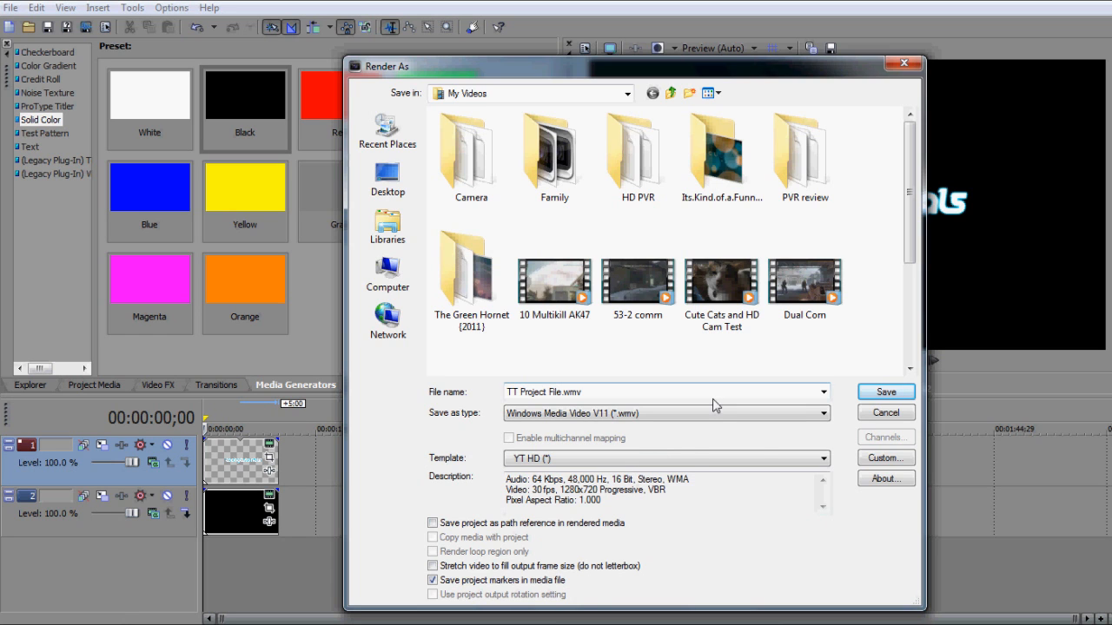
click(885, 392)
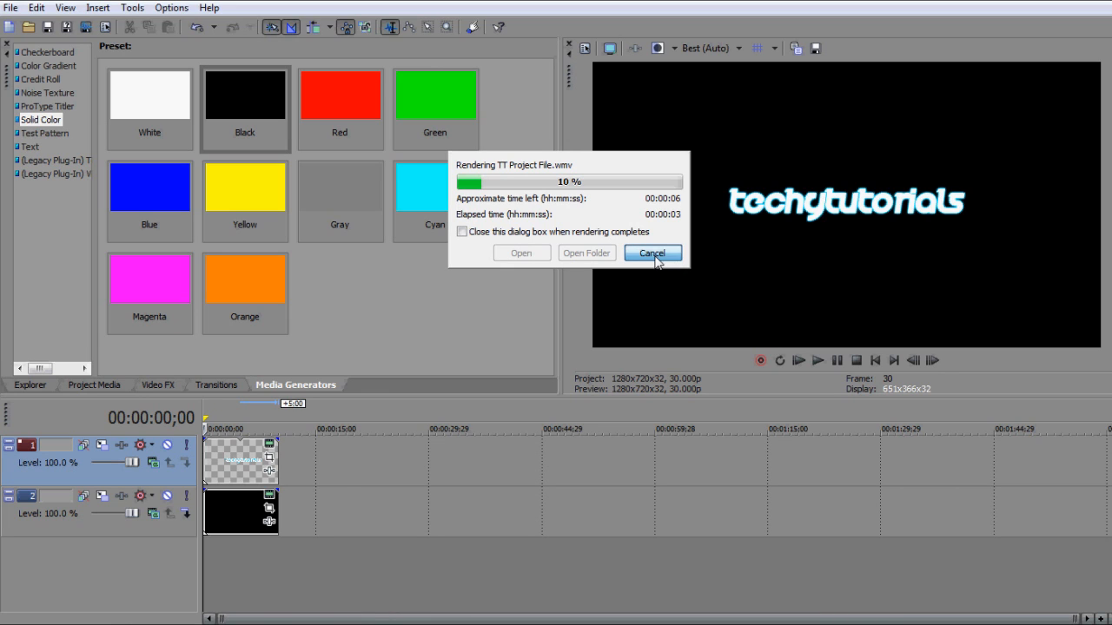
Cancel the TT Project File.wmv render in progress.
click(652, 253)
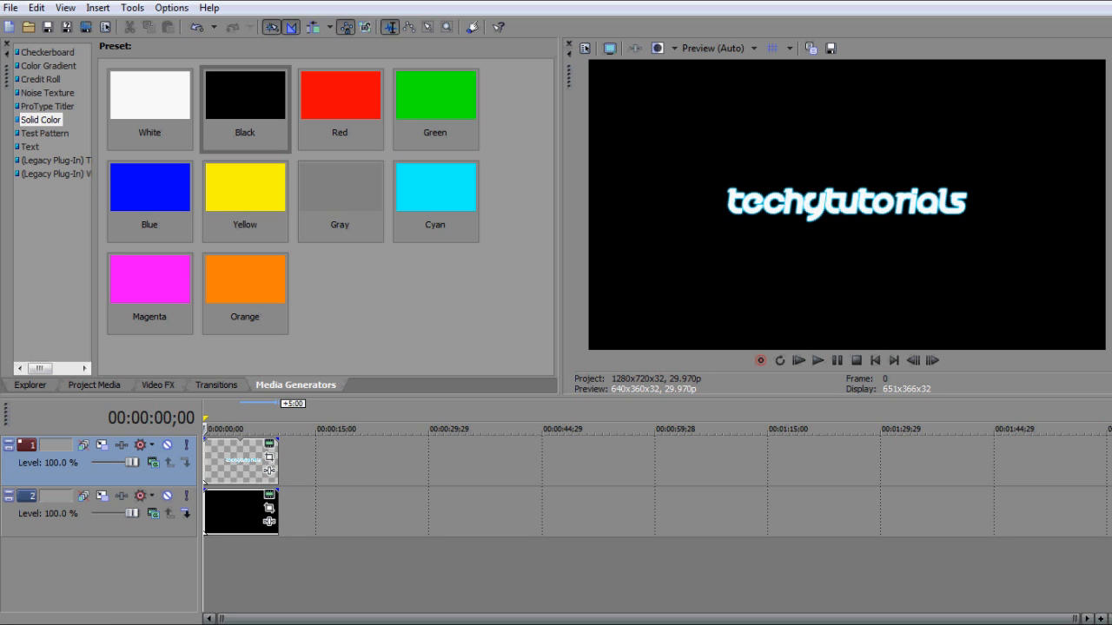
mouse_move(239, 588)
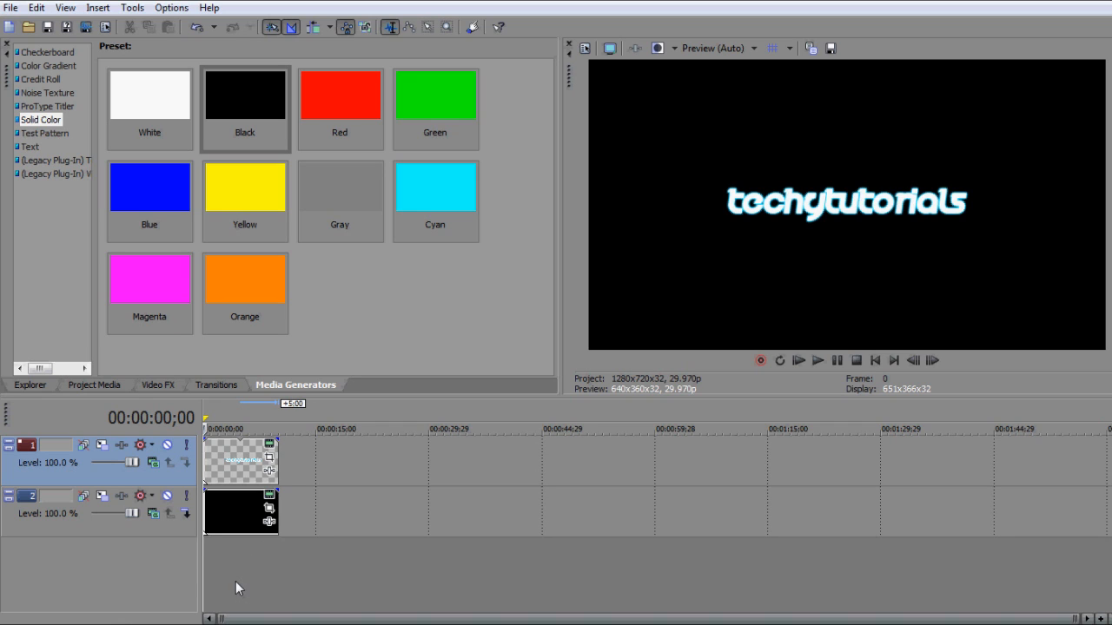
mouse_move(220, 576)
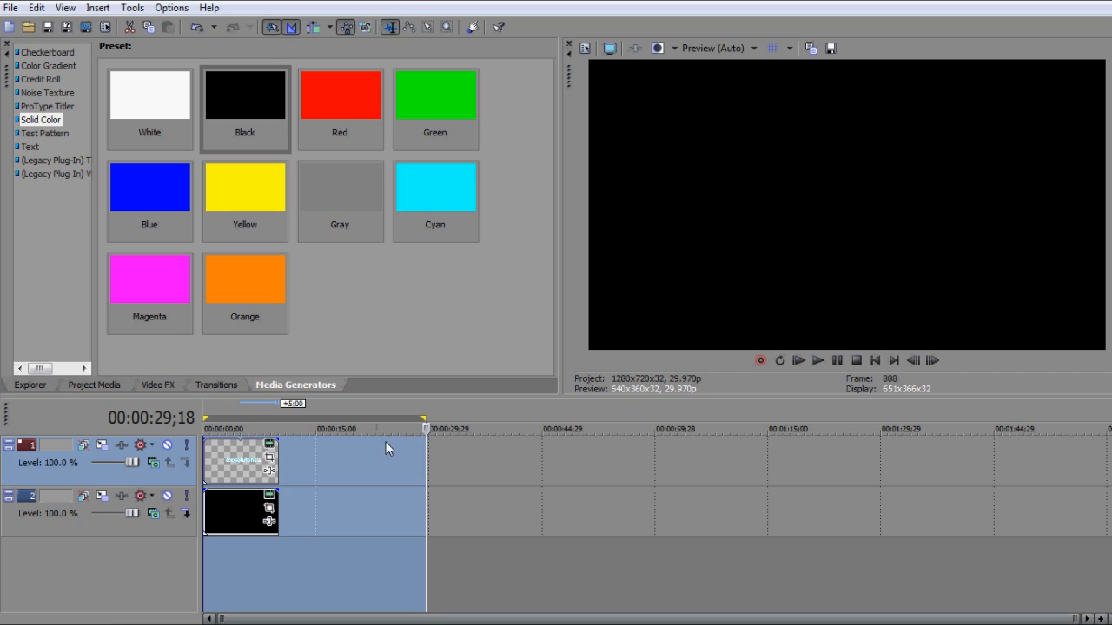
mouse_move(380, 474)
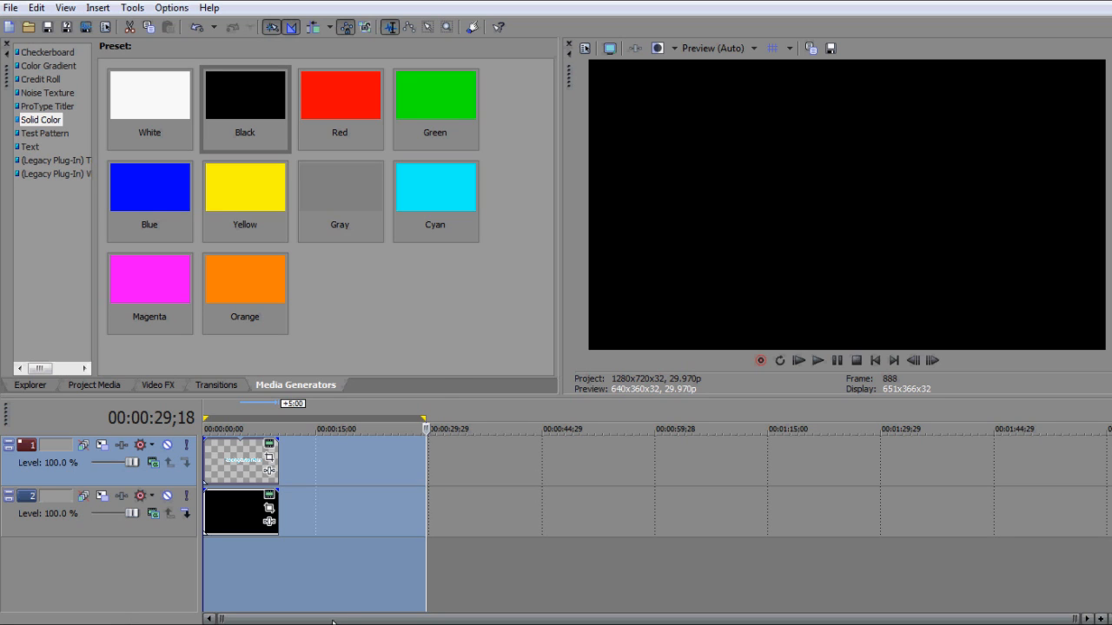
Create a loop region over the intro's first 30 seconds, ending near 00:00:29;18.
drag(425, 419, 367, 419)
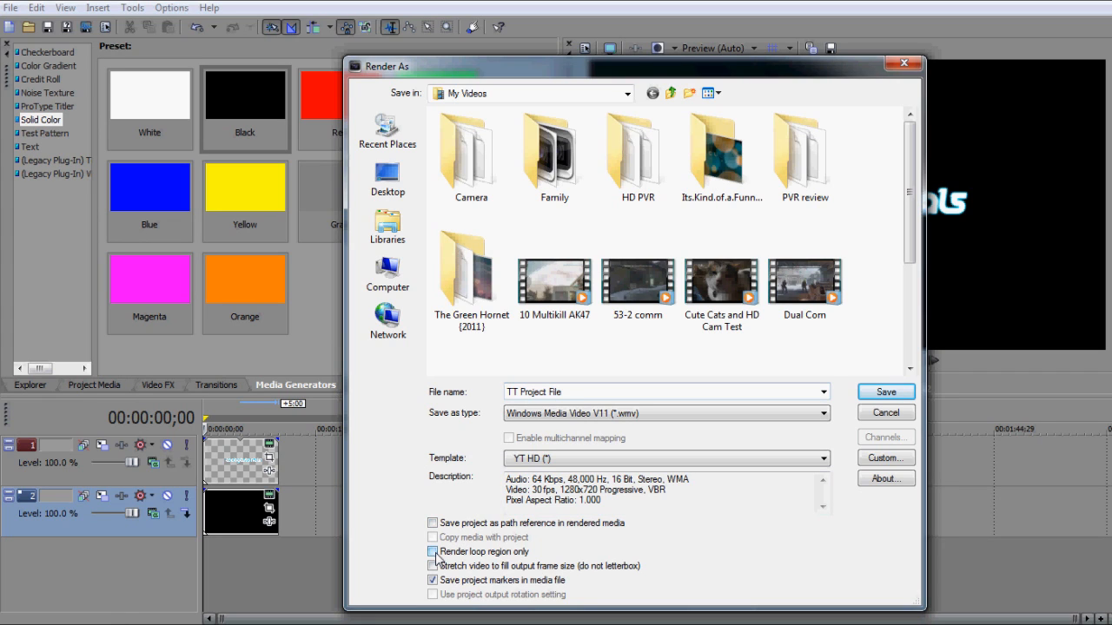
Leave 'Render loop region only' unticked and start the WMV YT HD render.
click(433, 552)
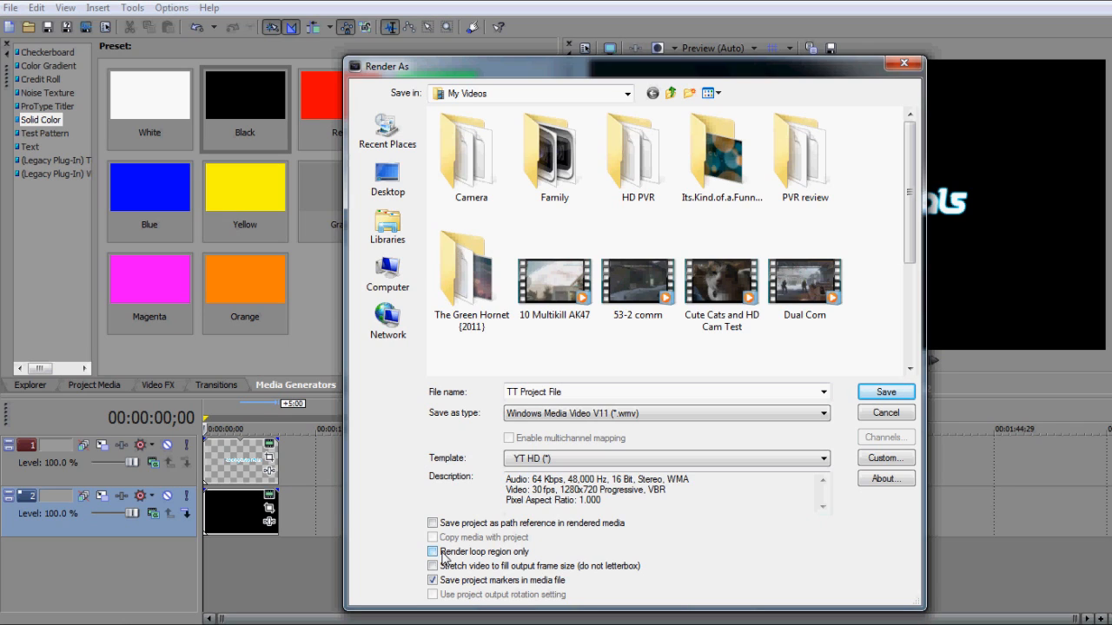
click(433, 552)
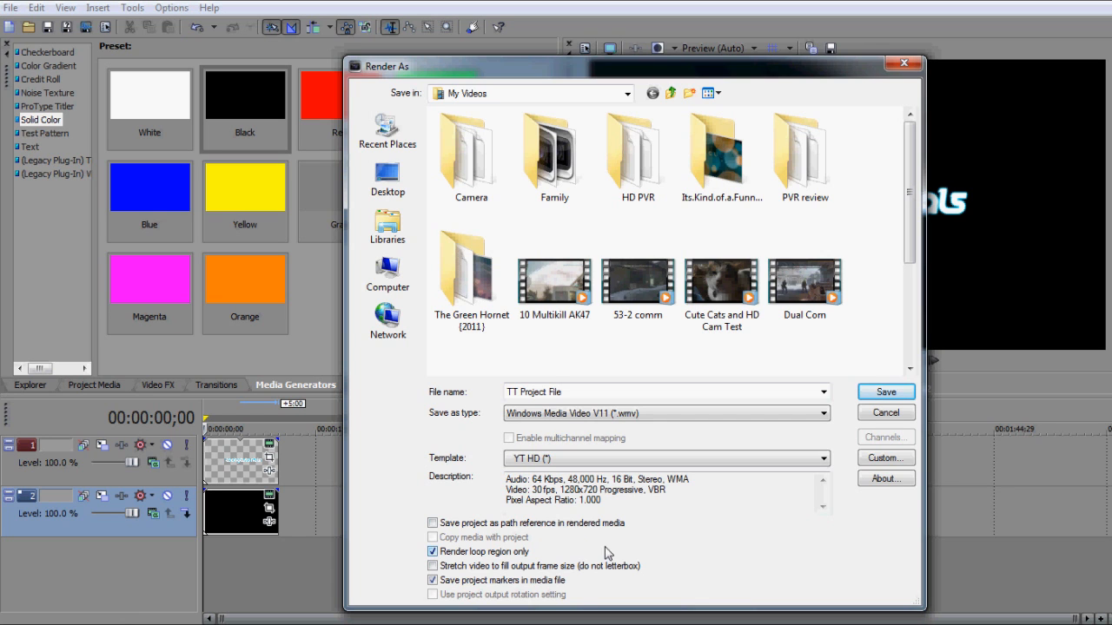
click(886, 411)
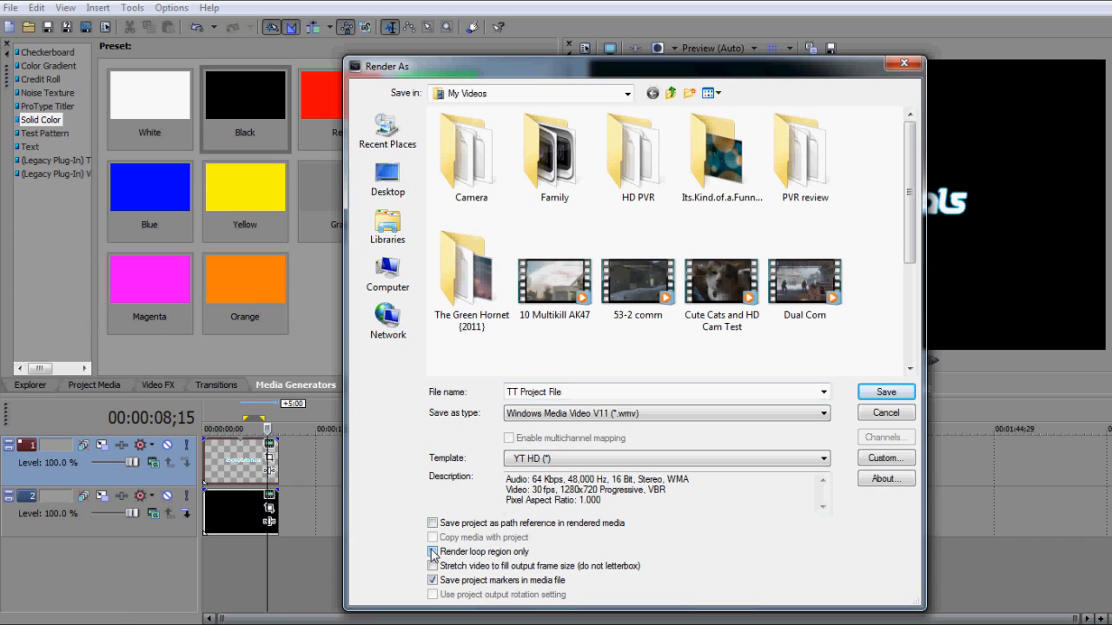
click(885, 392)
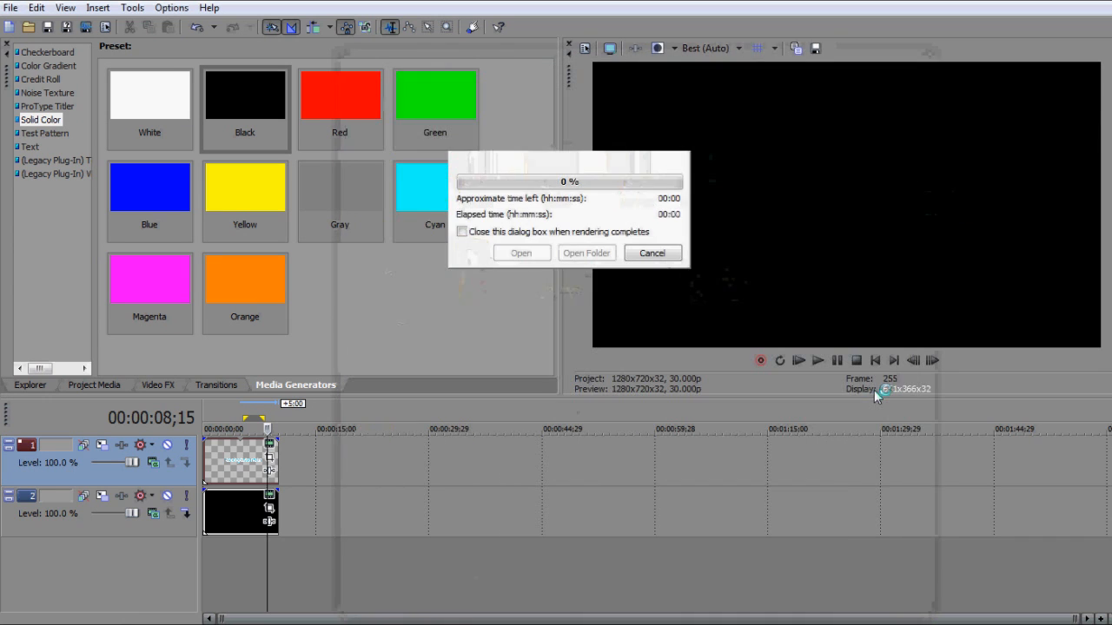
Cancel the second render at 10 percent and close its progress window.
click(652, 253)
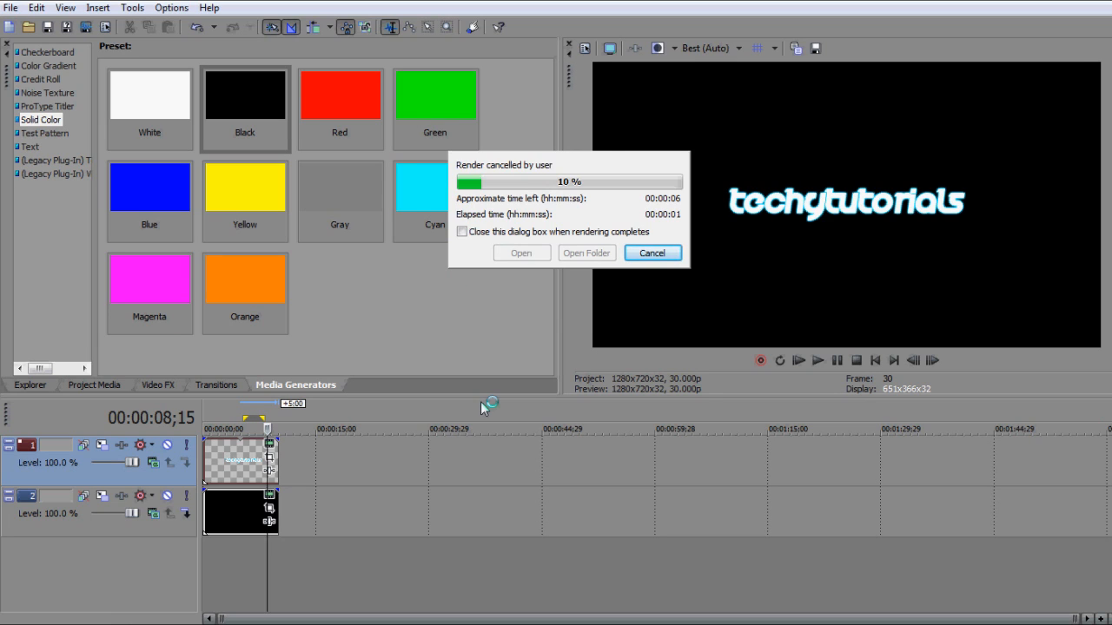
click(651, 253)
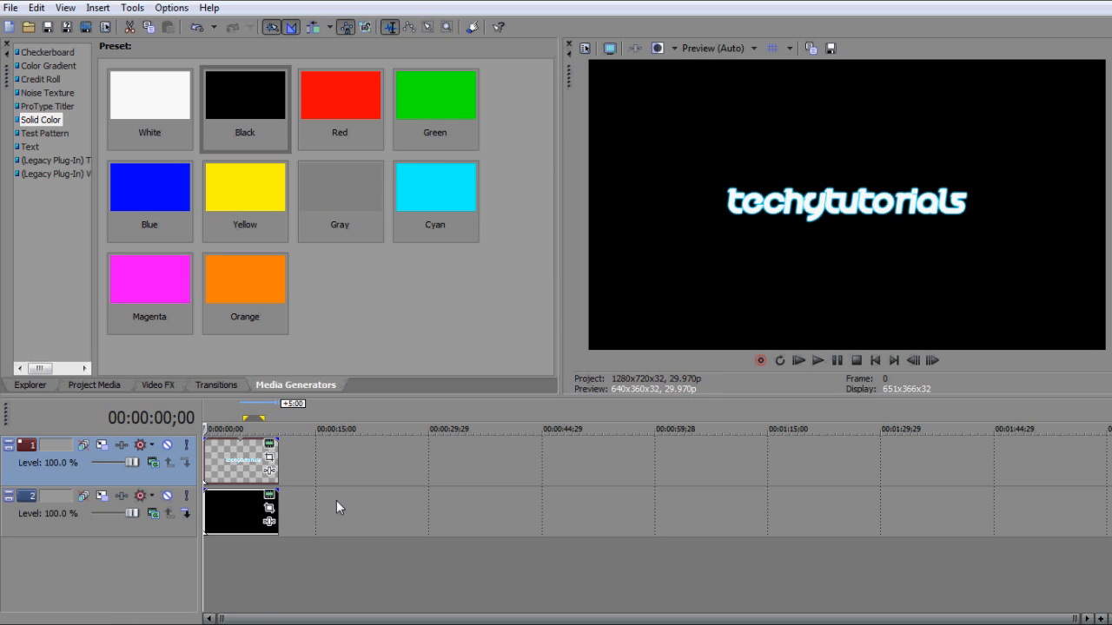
mouse_move(378, 330)
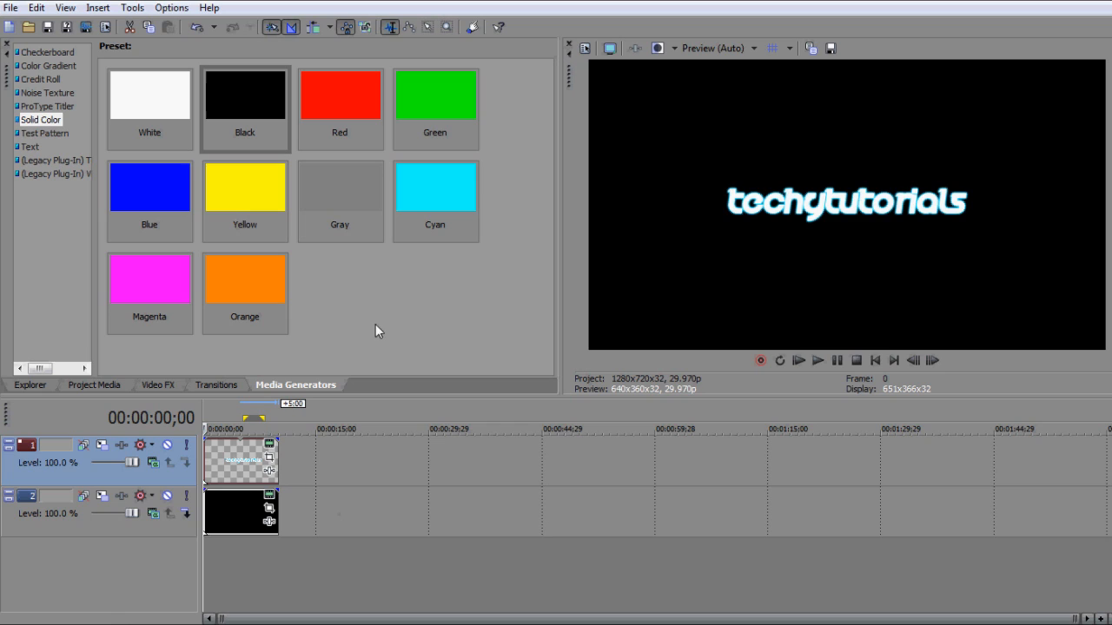
mouse_move(235, 326)
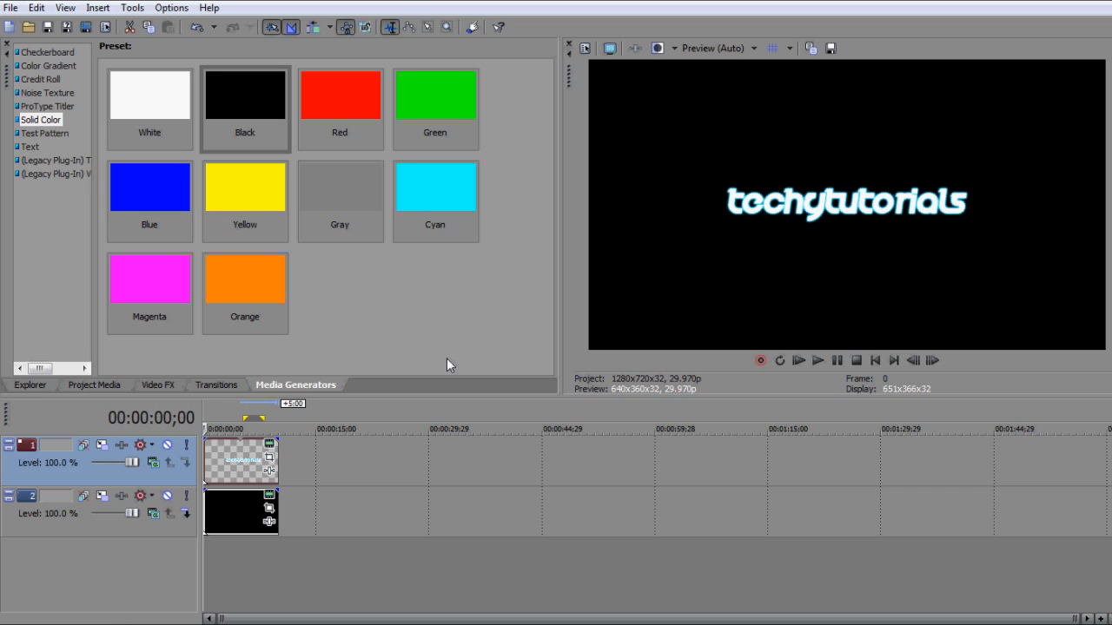
mouse_move(571, 47)
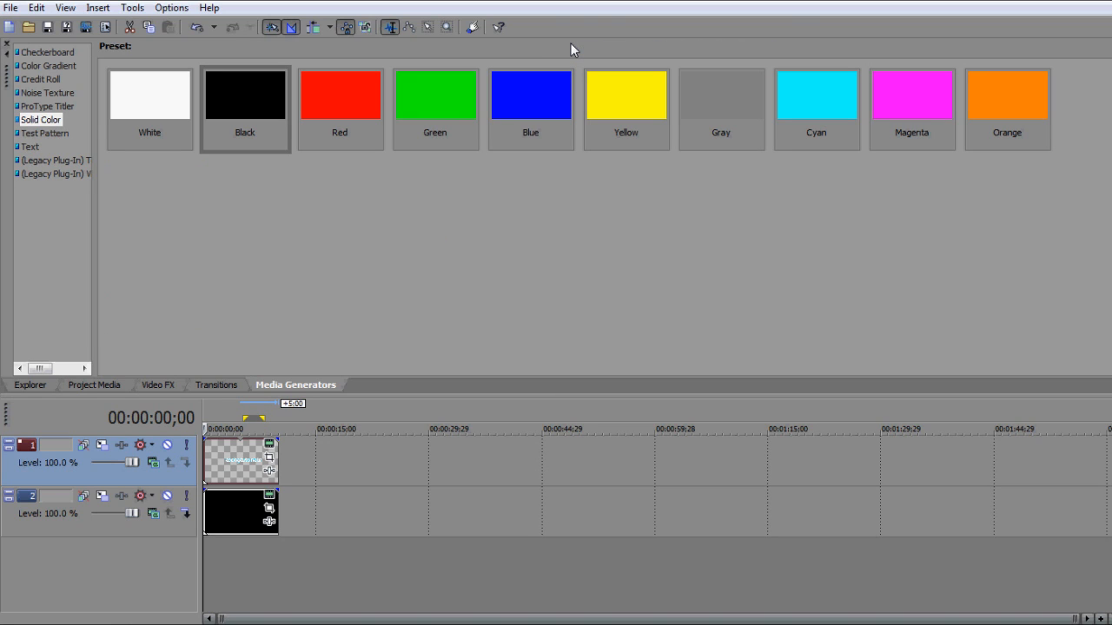
mouse_move(502, 72)
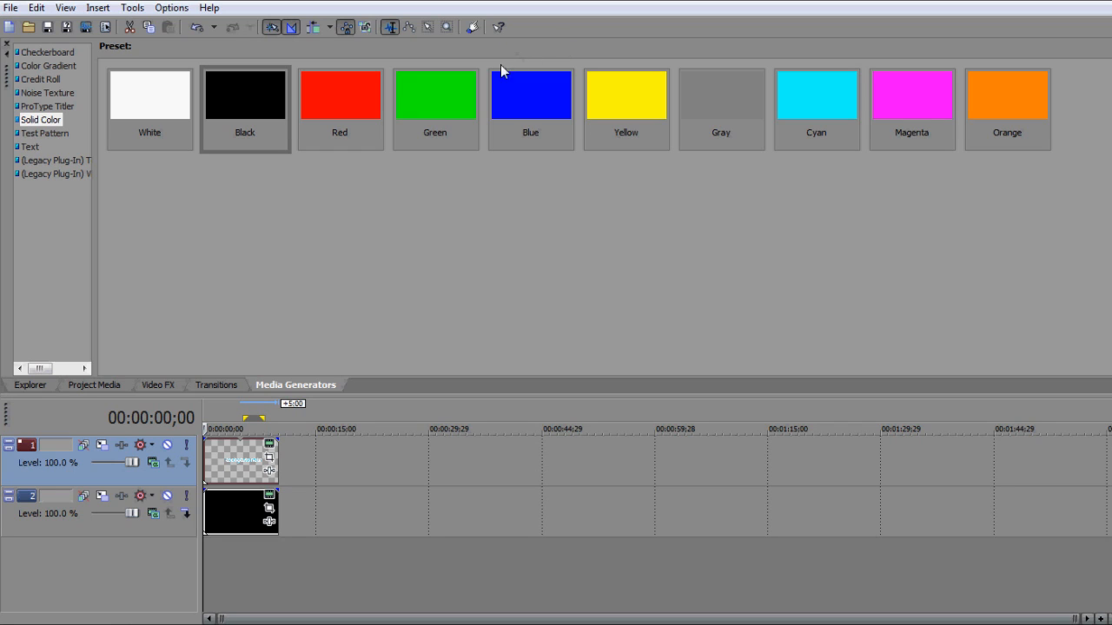
mouse_move(393, 352)
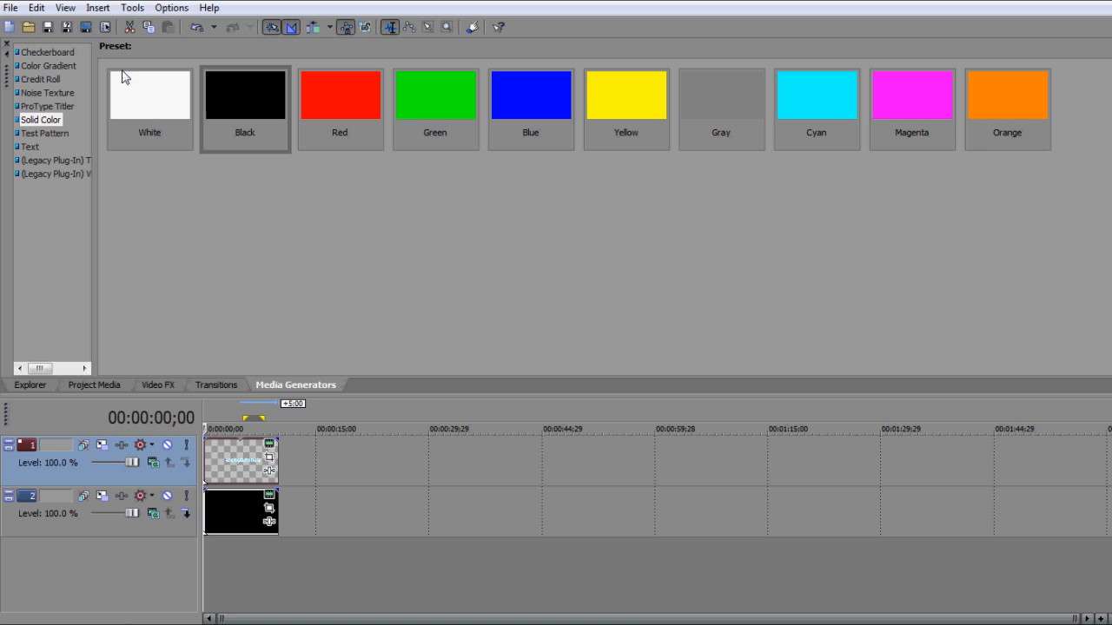
click(65, 7)
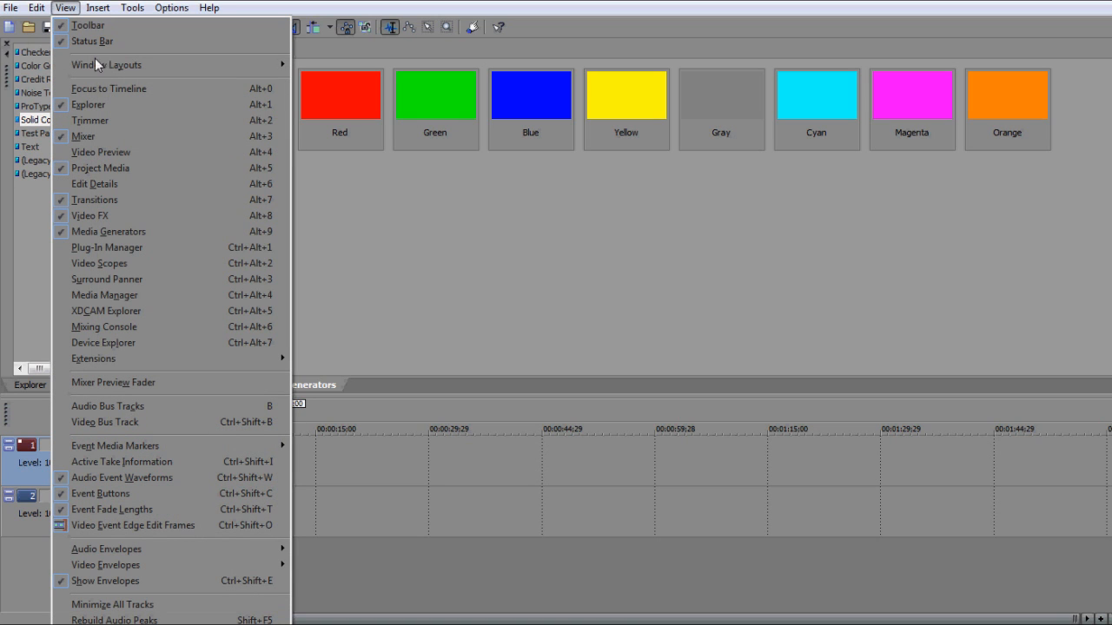
mouse_move(115, 510)
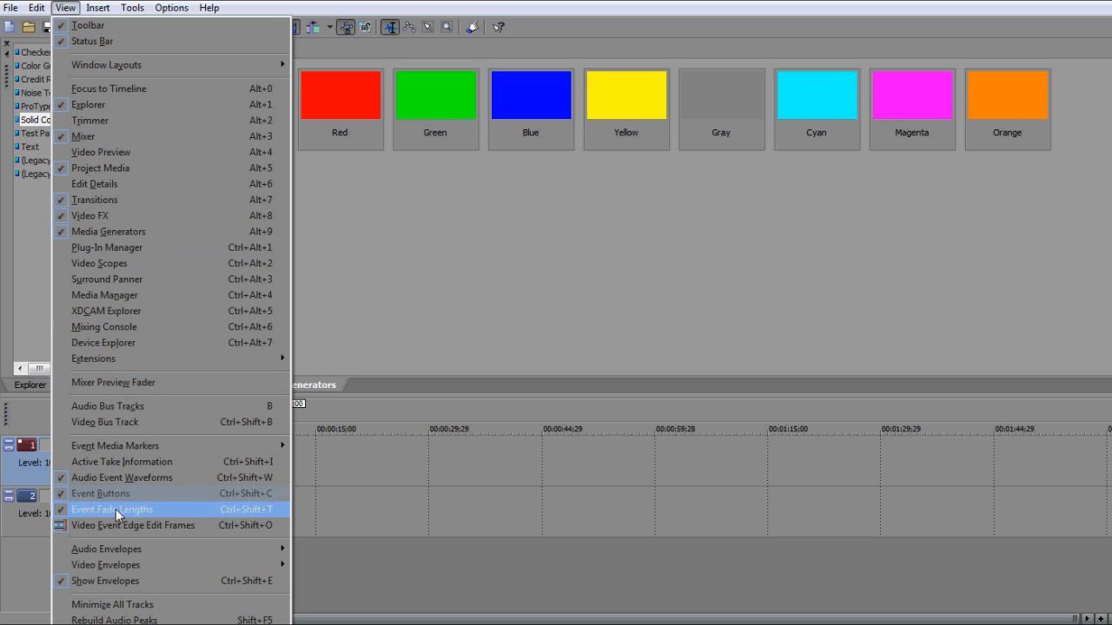
mouse_move(121, 152)
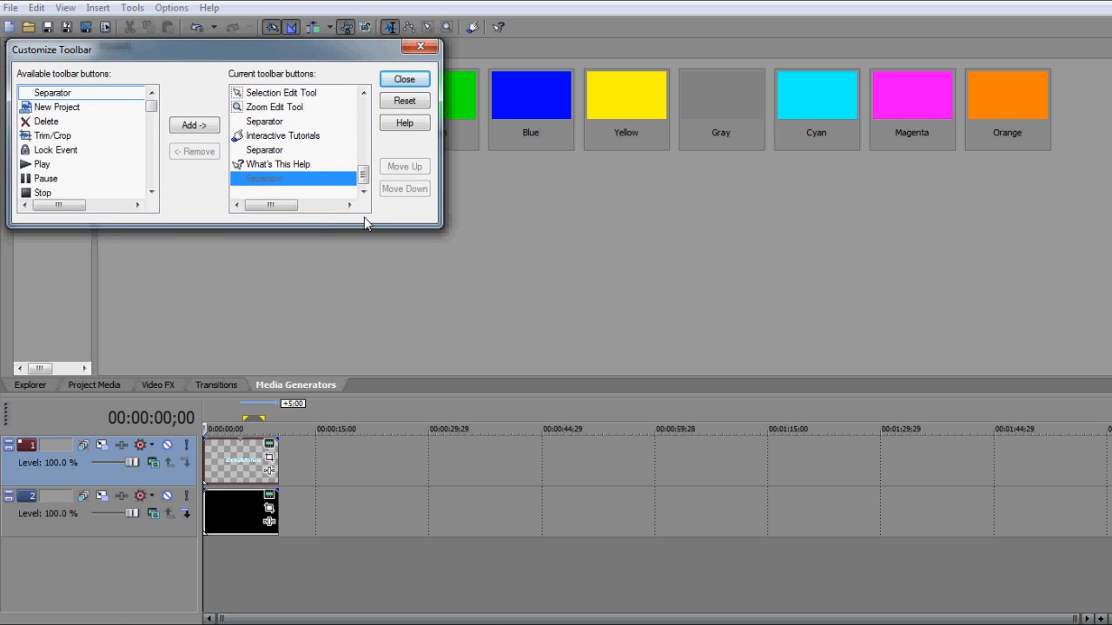
click(404, 80)
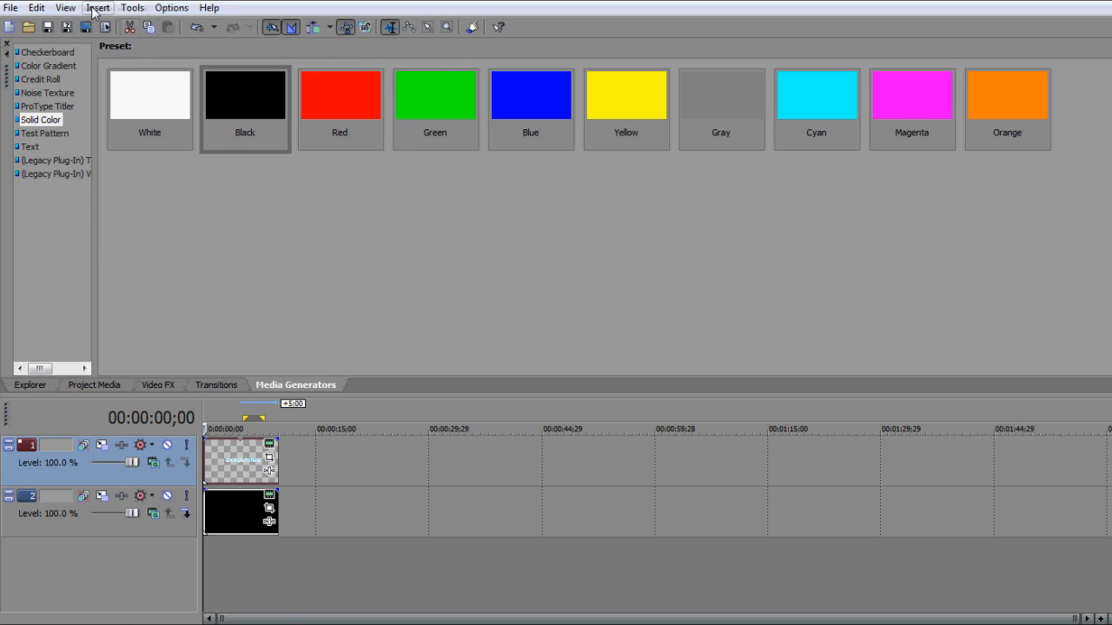
click(65, 7)
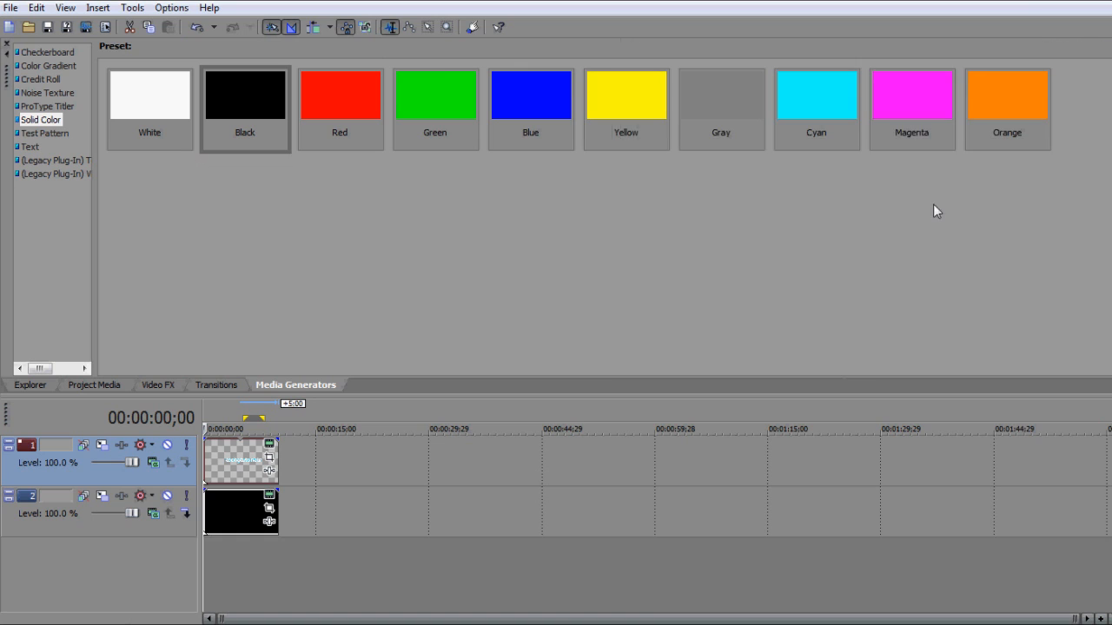
mouse_move(65, 7)
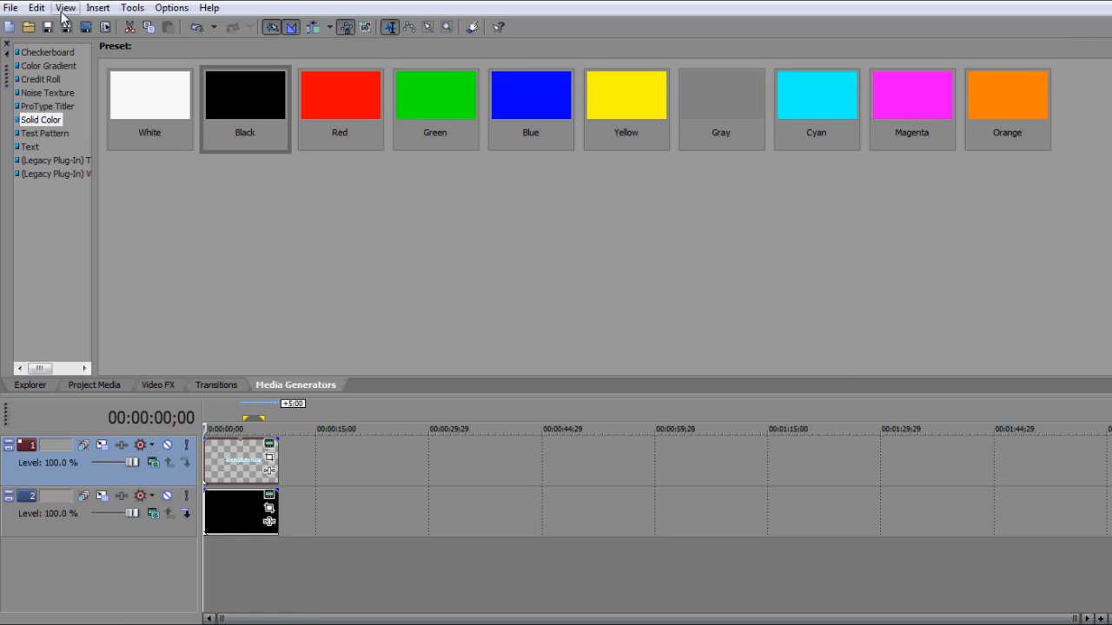
click(65, 7)
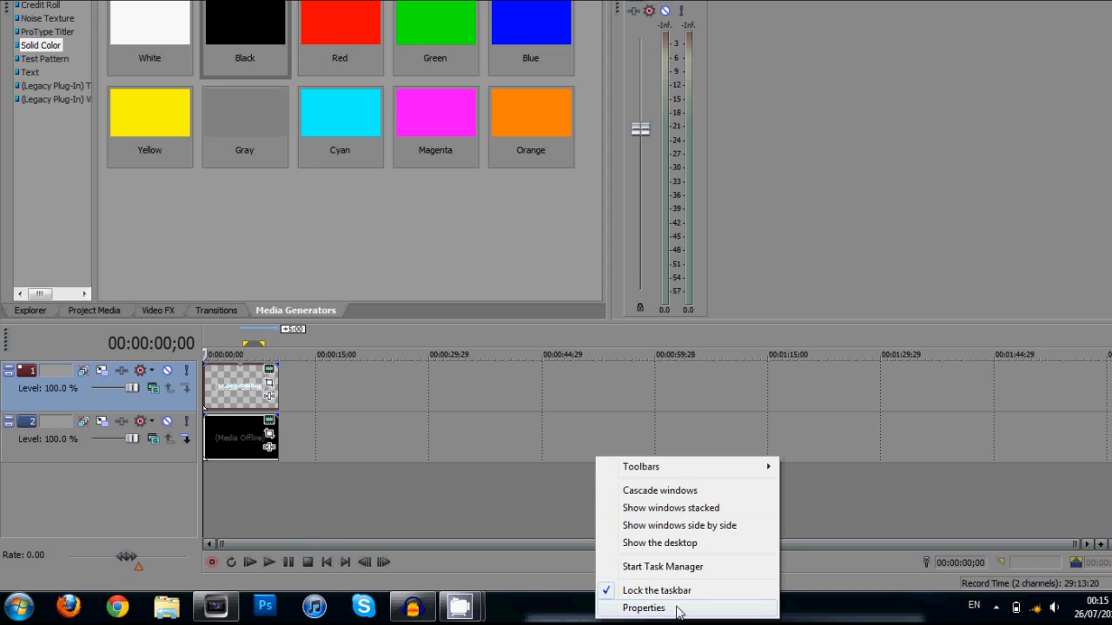
Apply taskbar auto-hide, dock Video Preview top-right, then close Taskbar Properties with auto-hide off.
click(644, 607)
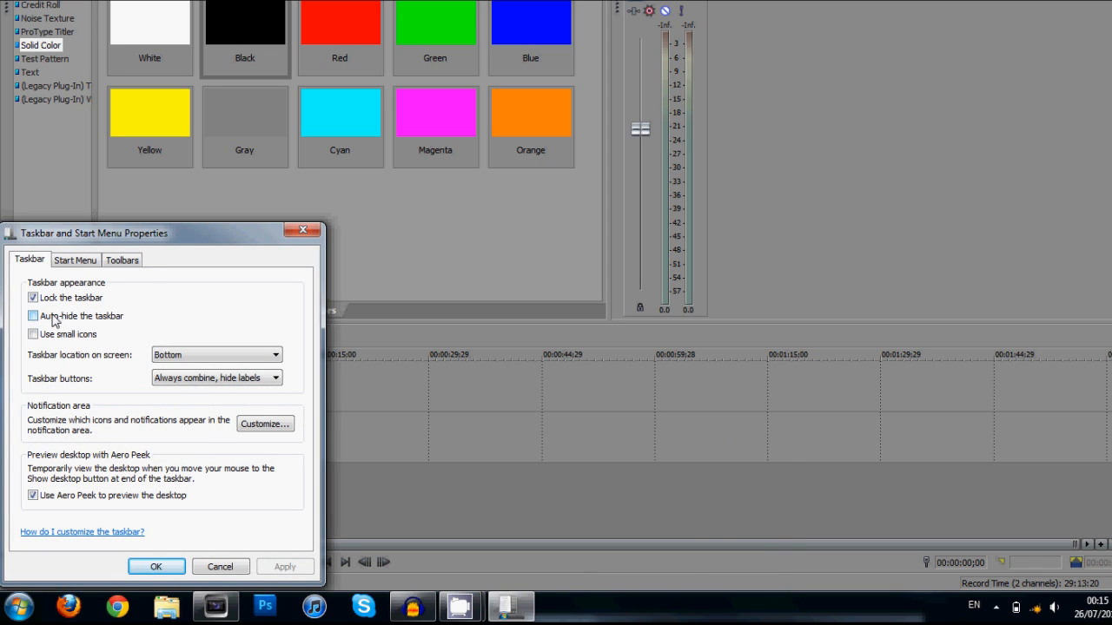
click(33, 316)
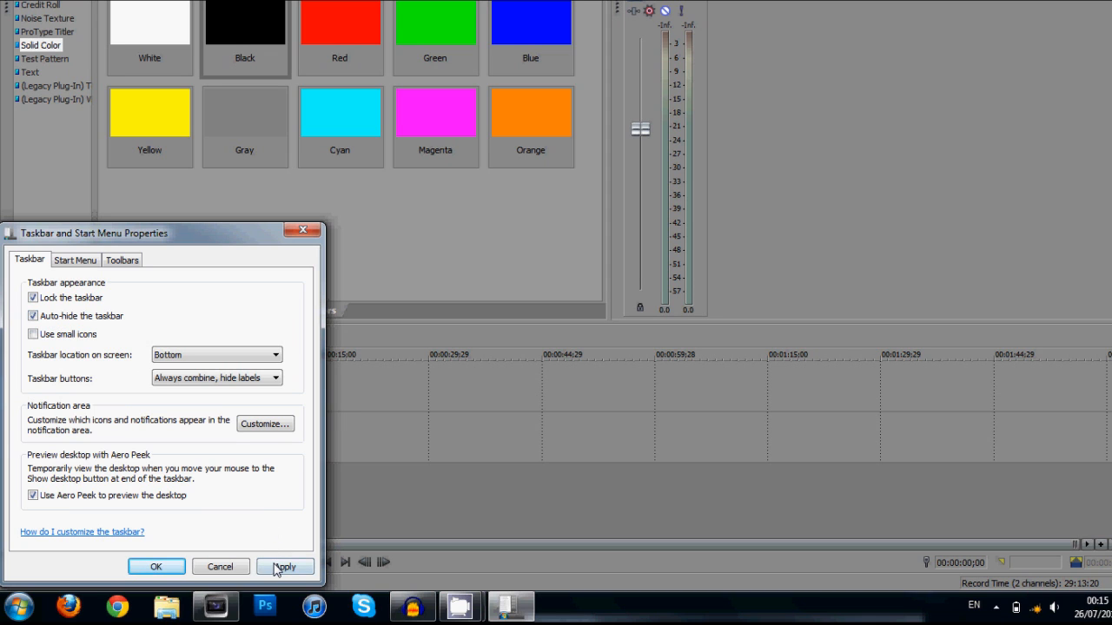
click(285, 567)
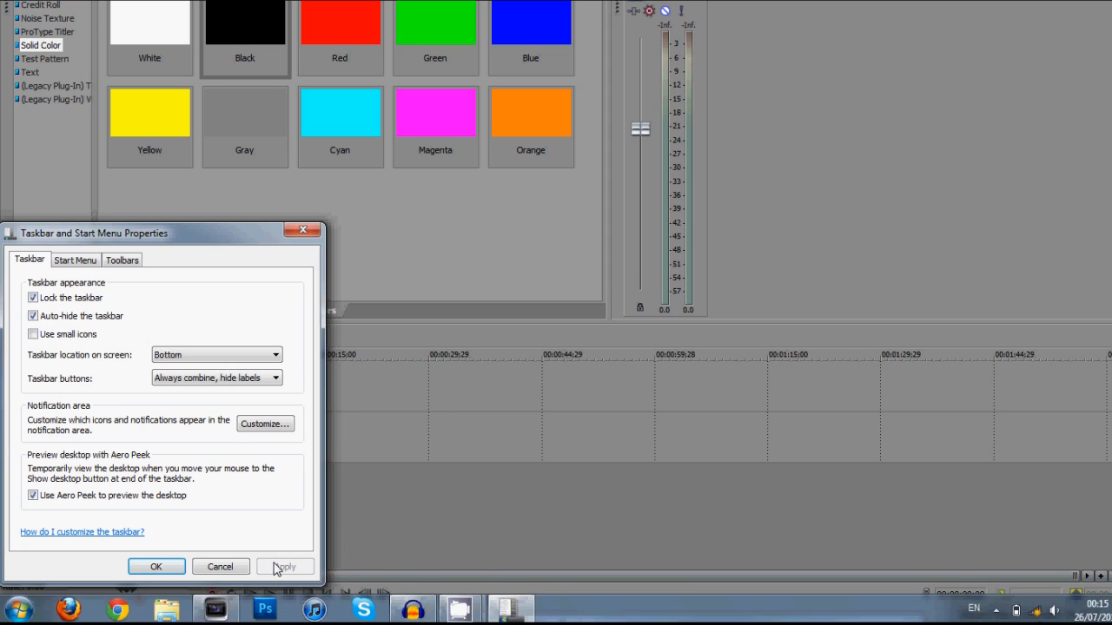
click(156, 566)
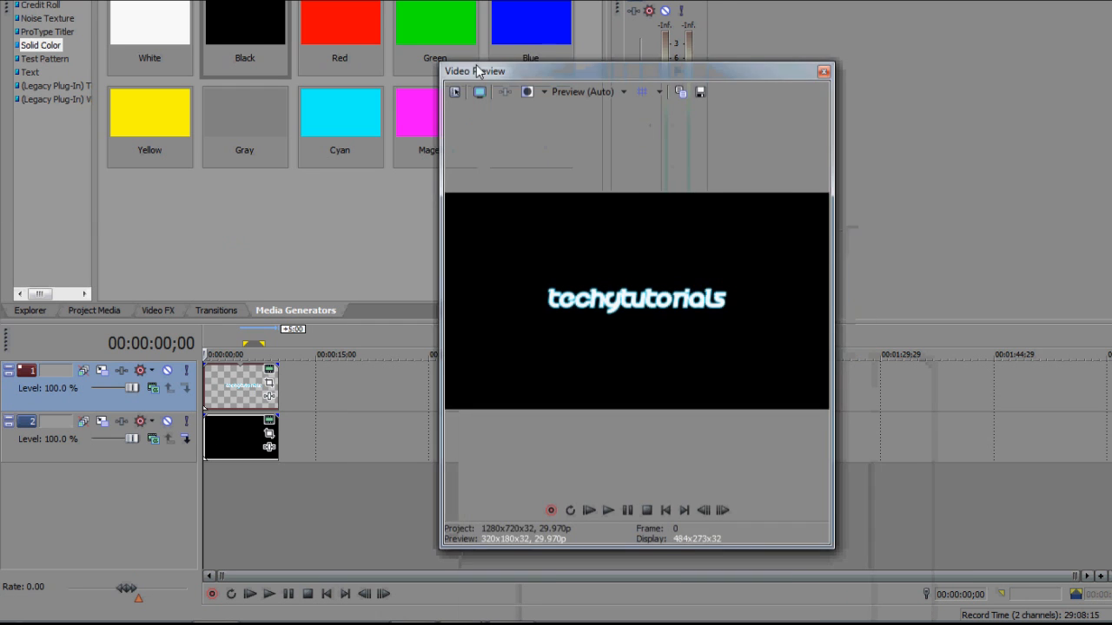
drag(473, 72, 766, 160)
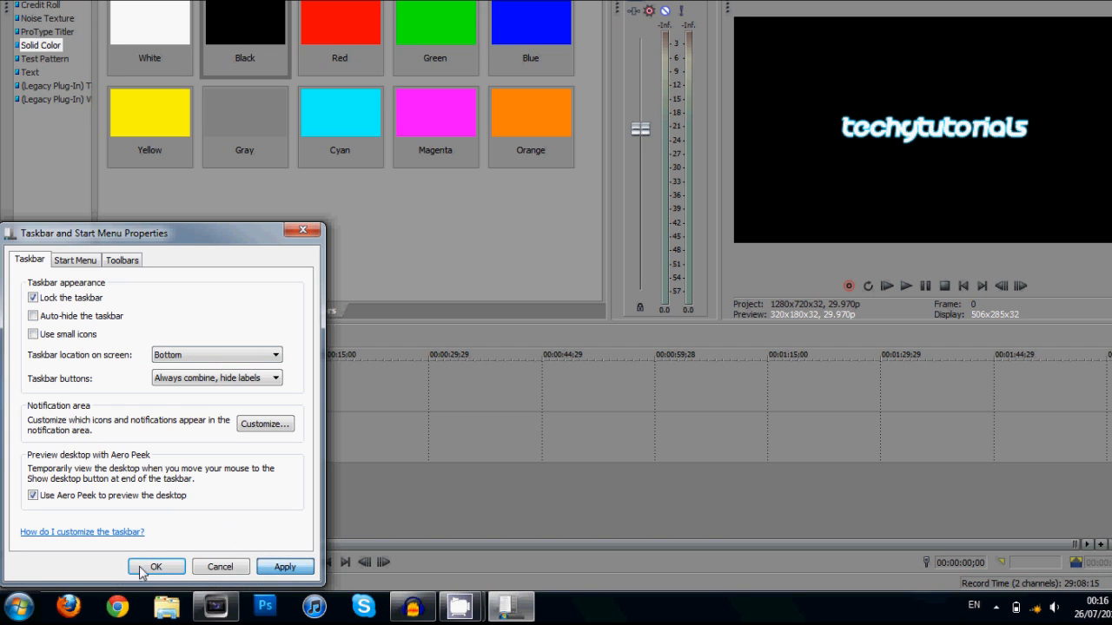
click(156, 566)
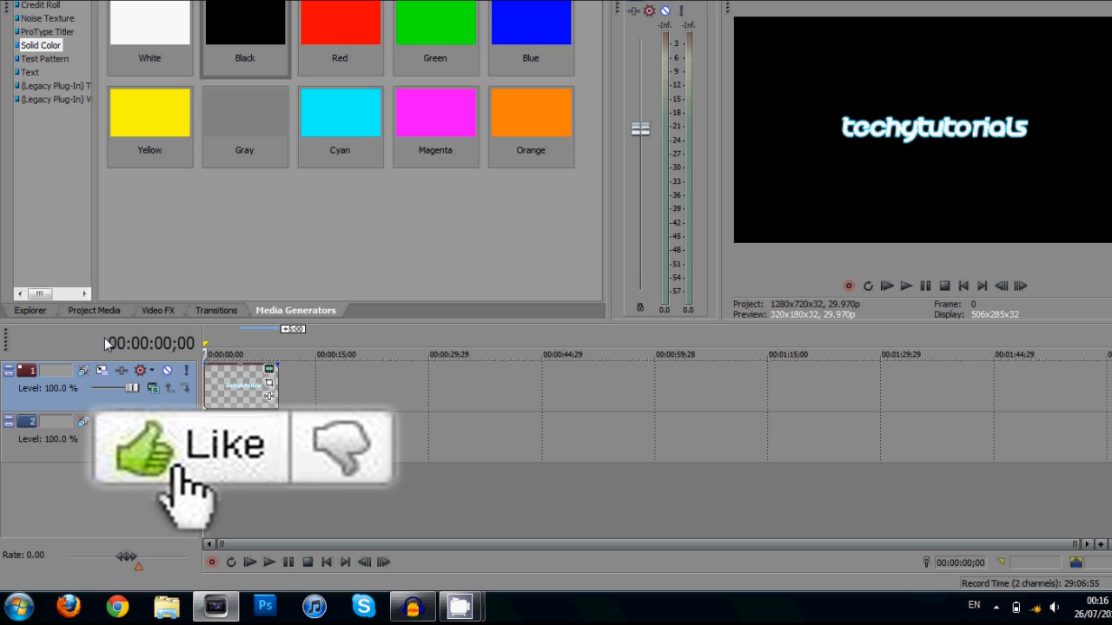
mouse_move(326, 539)
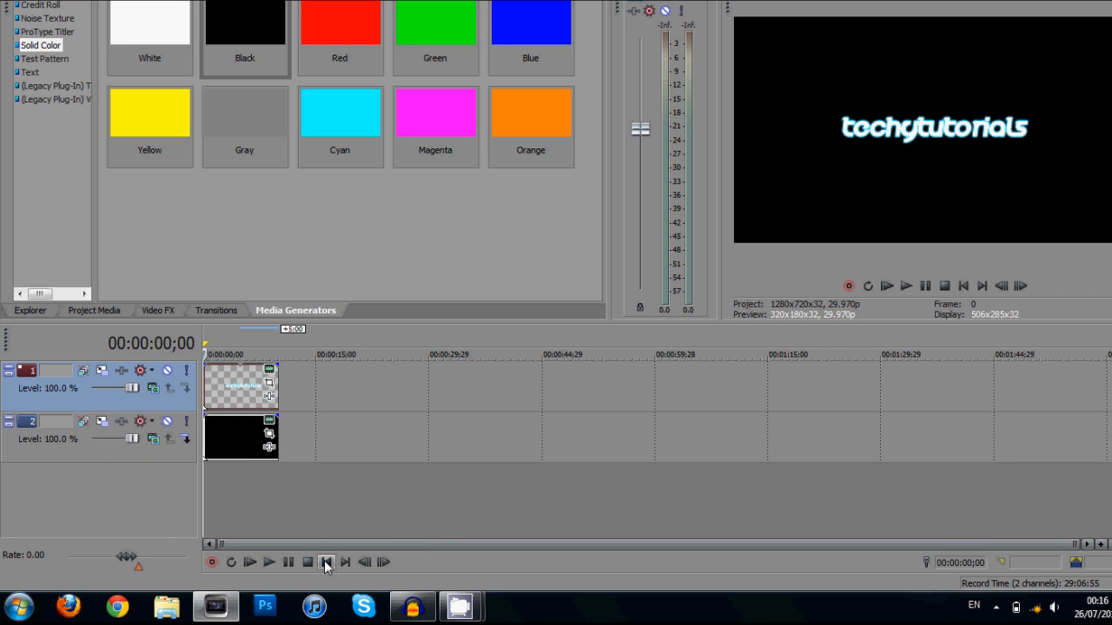
mouse_move(327, 562)
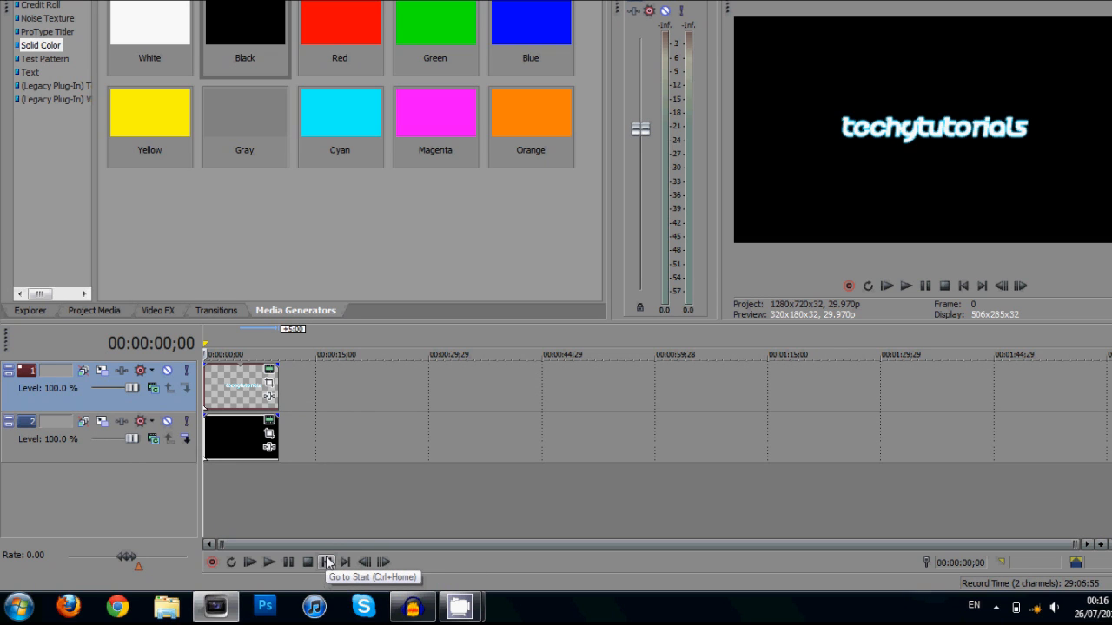